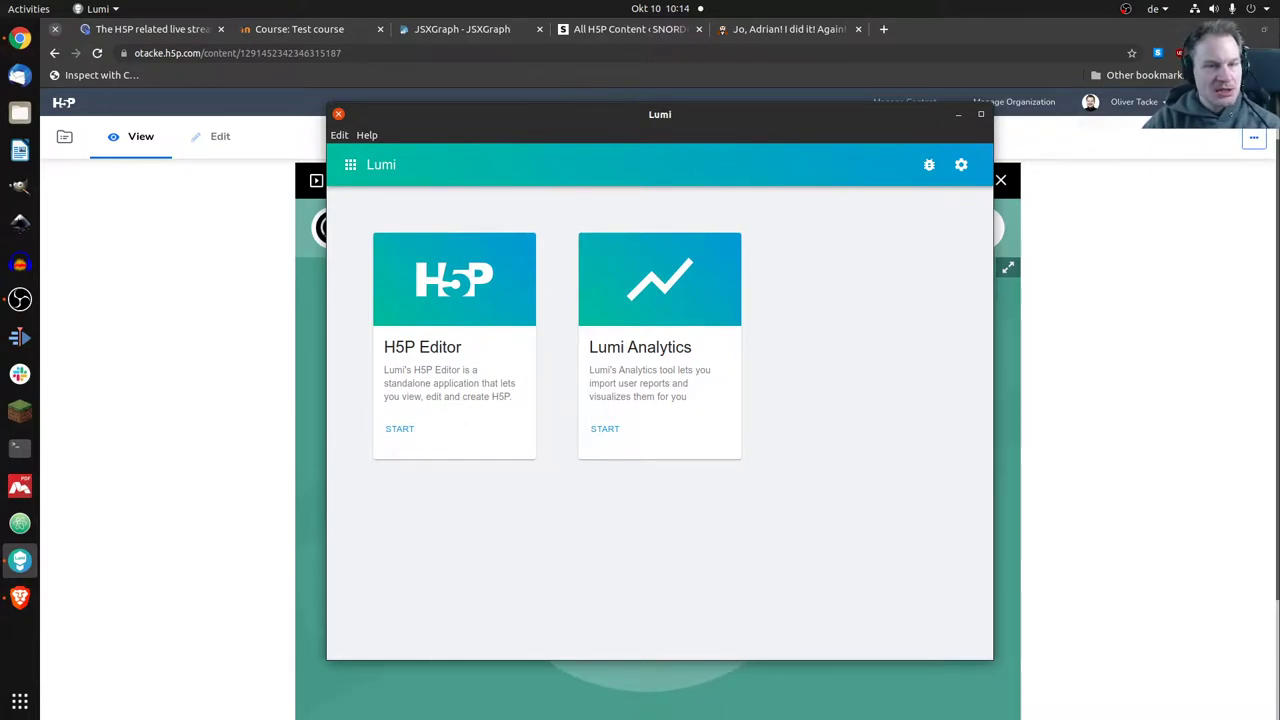
Maximize Lumi and launch its H5P Editor module
click(980, 112)
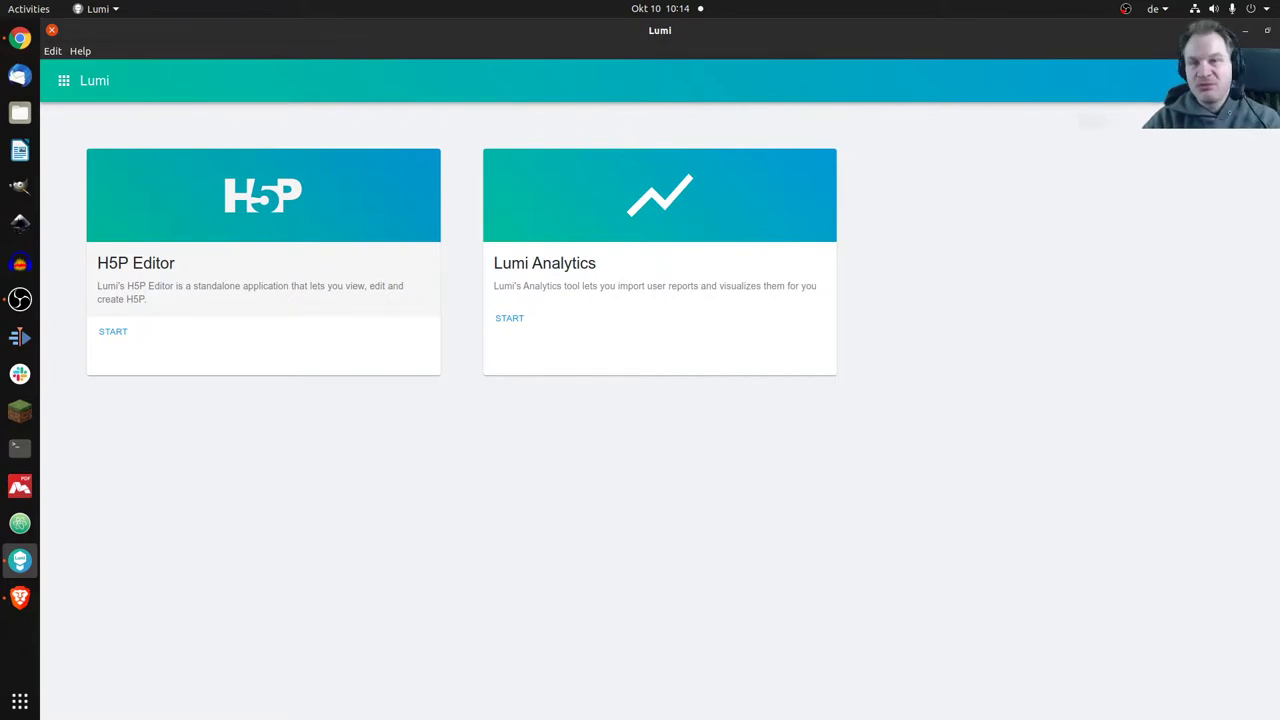
click(112, 332)
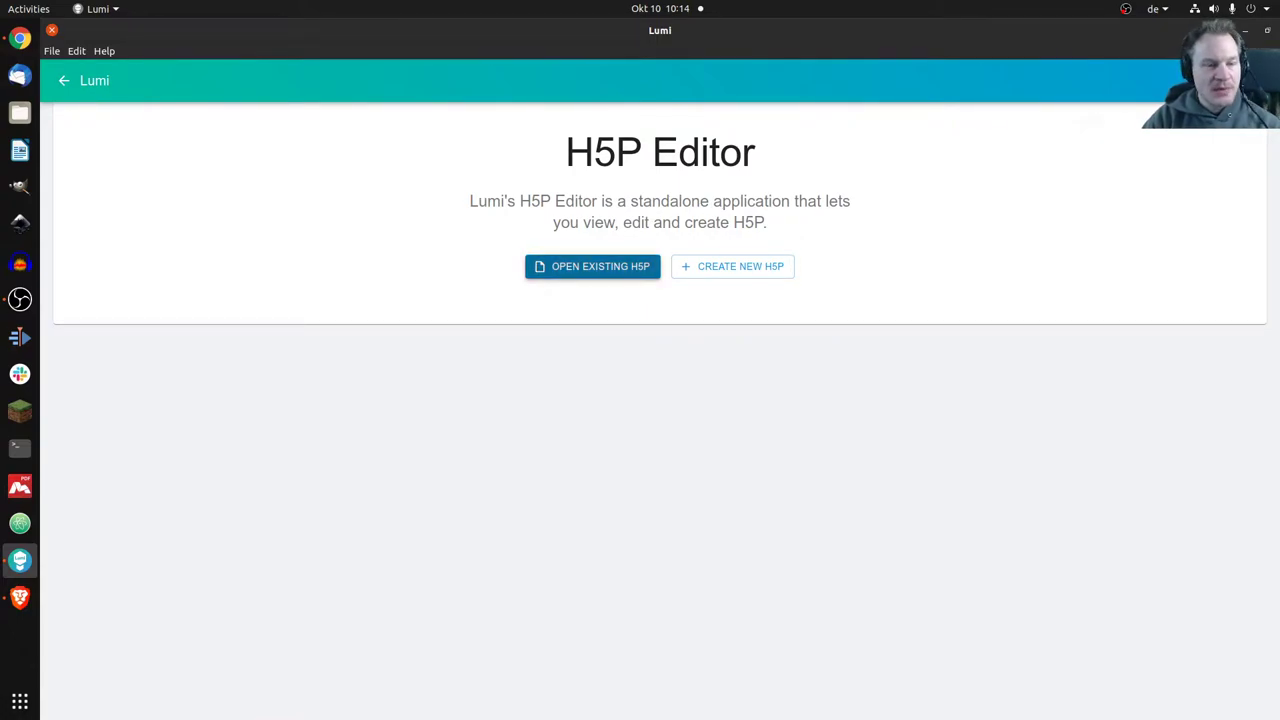
Load example-content-sort-paragraphs.h5p from the Desktop into the editor
click(592, 266)
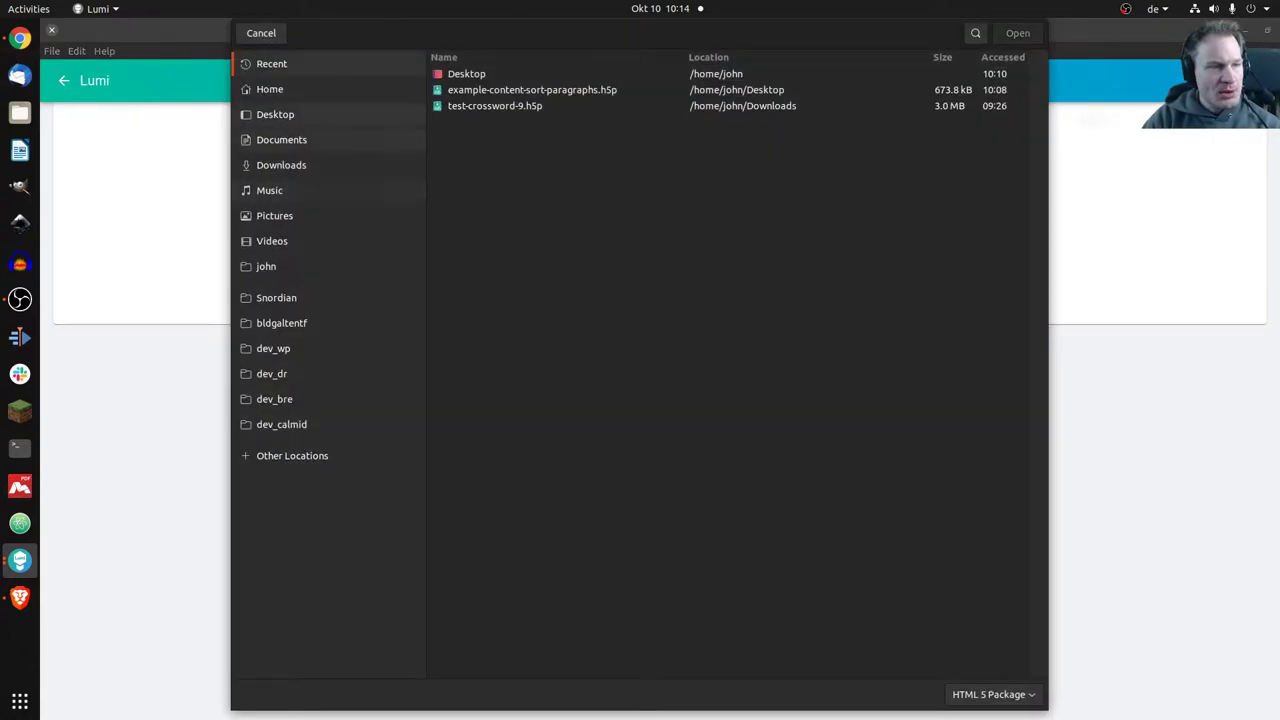
click(276, 114)
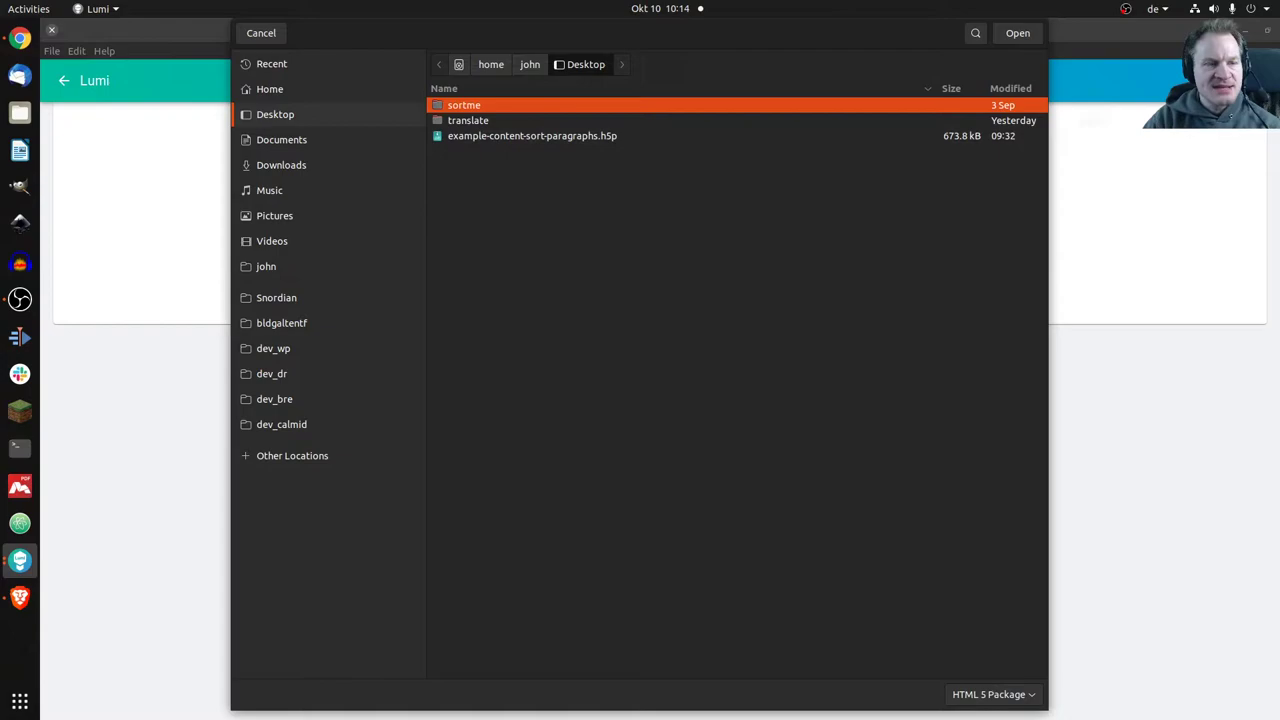
click(532, 136)
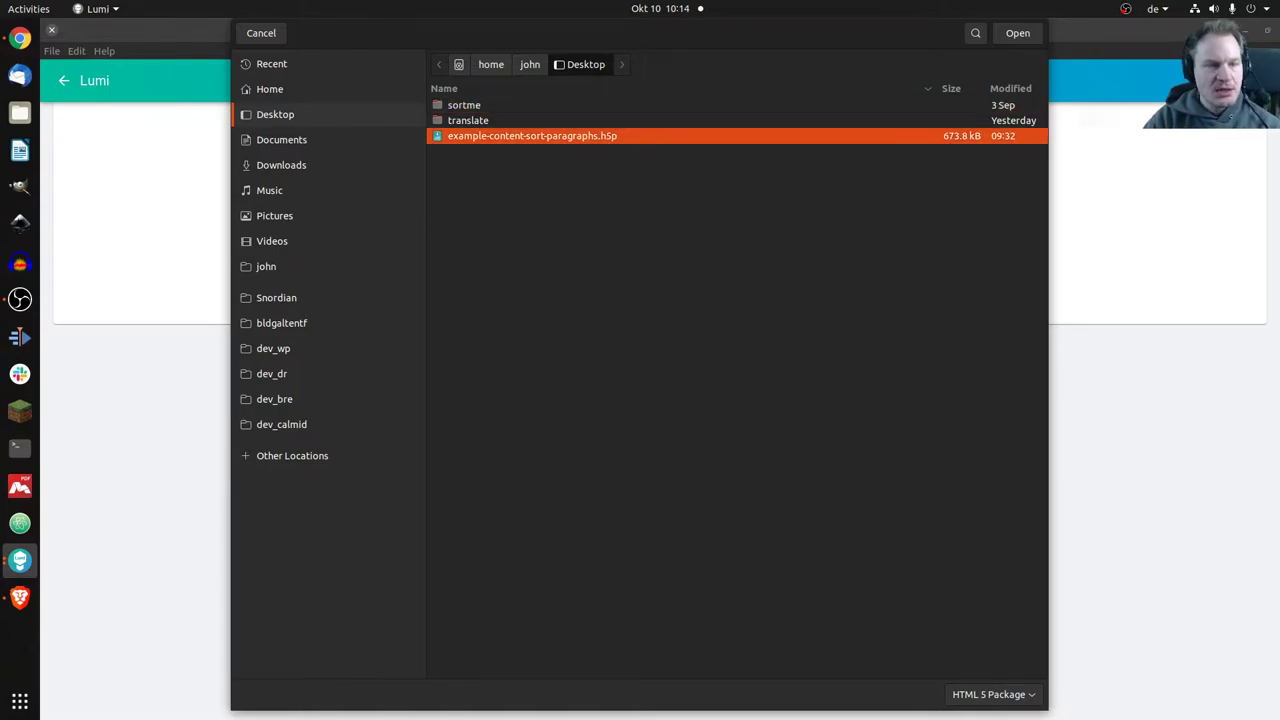
click(1016, 32)
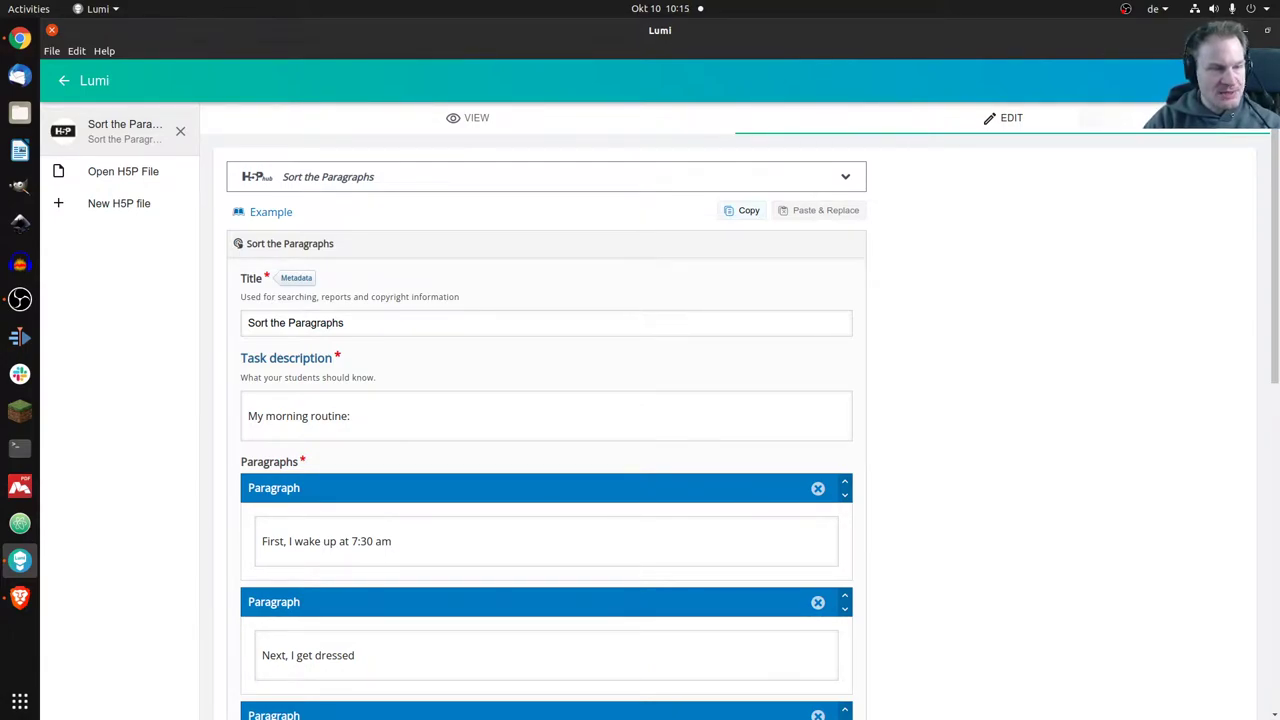
Switch from editing to the VIEW preview of the Sort the Paragraphs activity
scroll(down, 3)
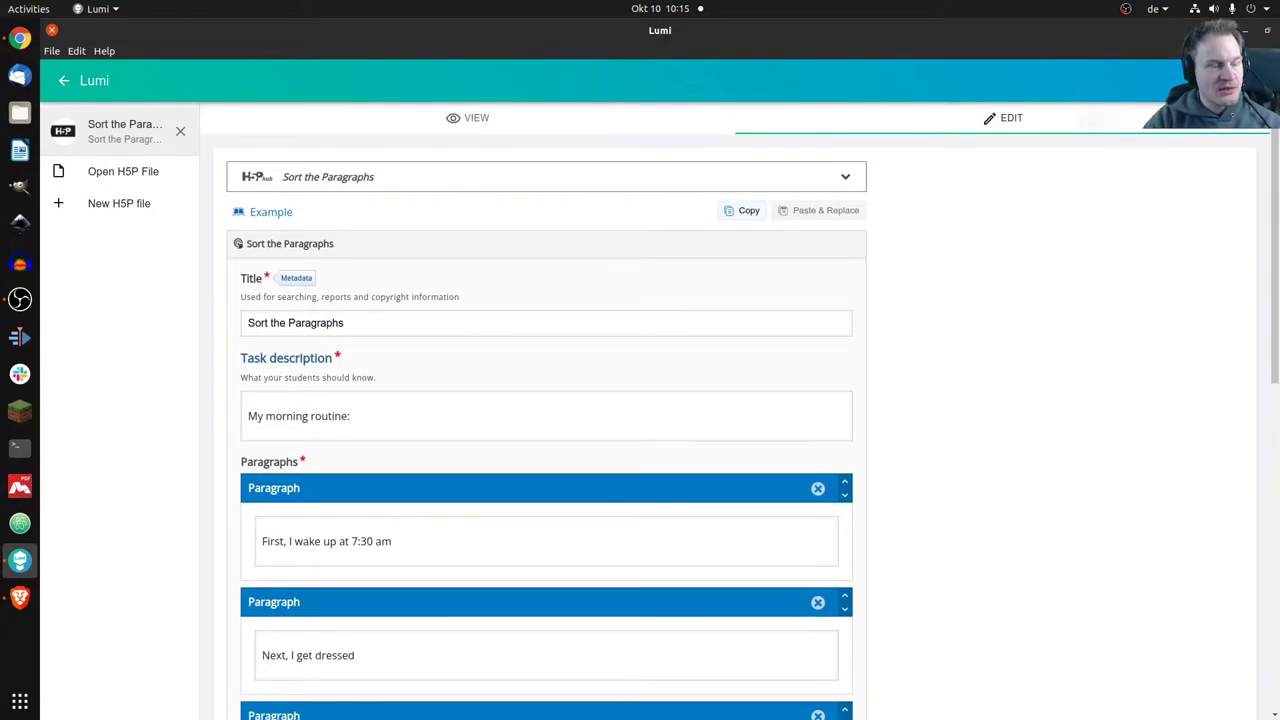
click(476, 116)
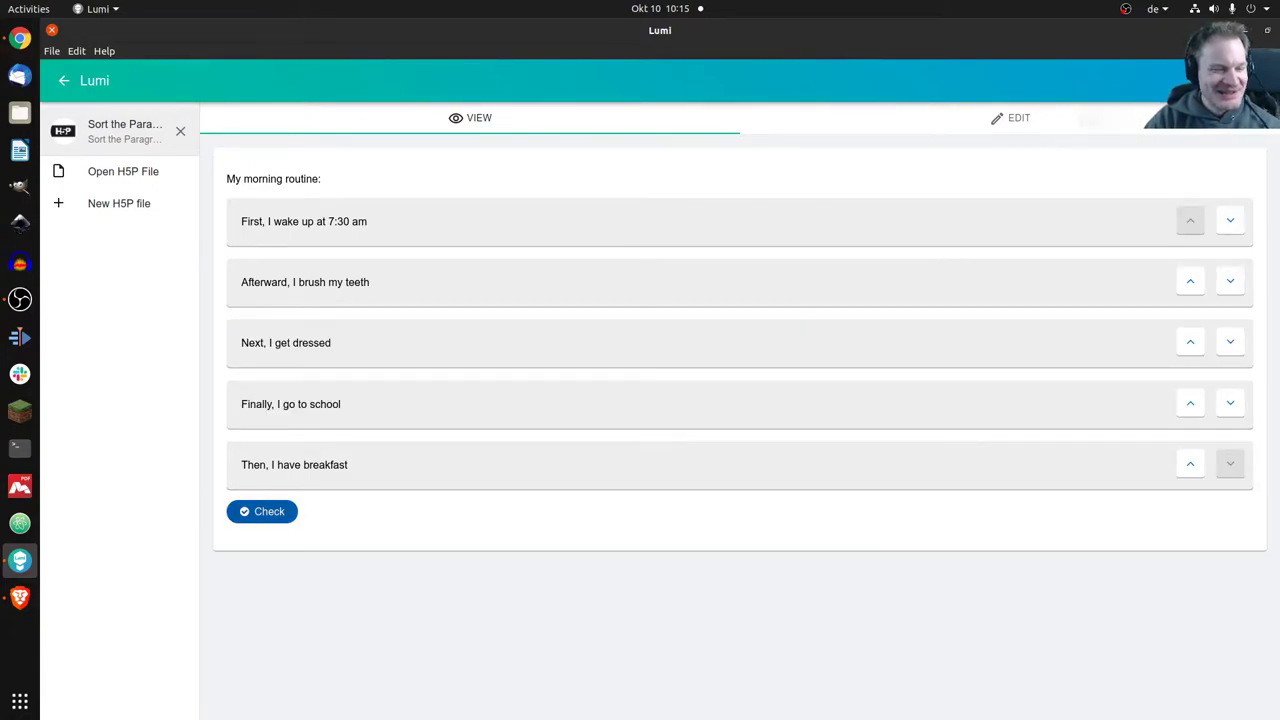
Check the unchanged paragraph order, scoring 0 of 4, then reach the File menu
click(260, 512)
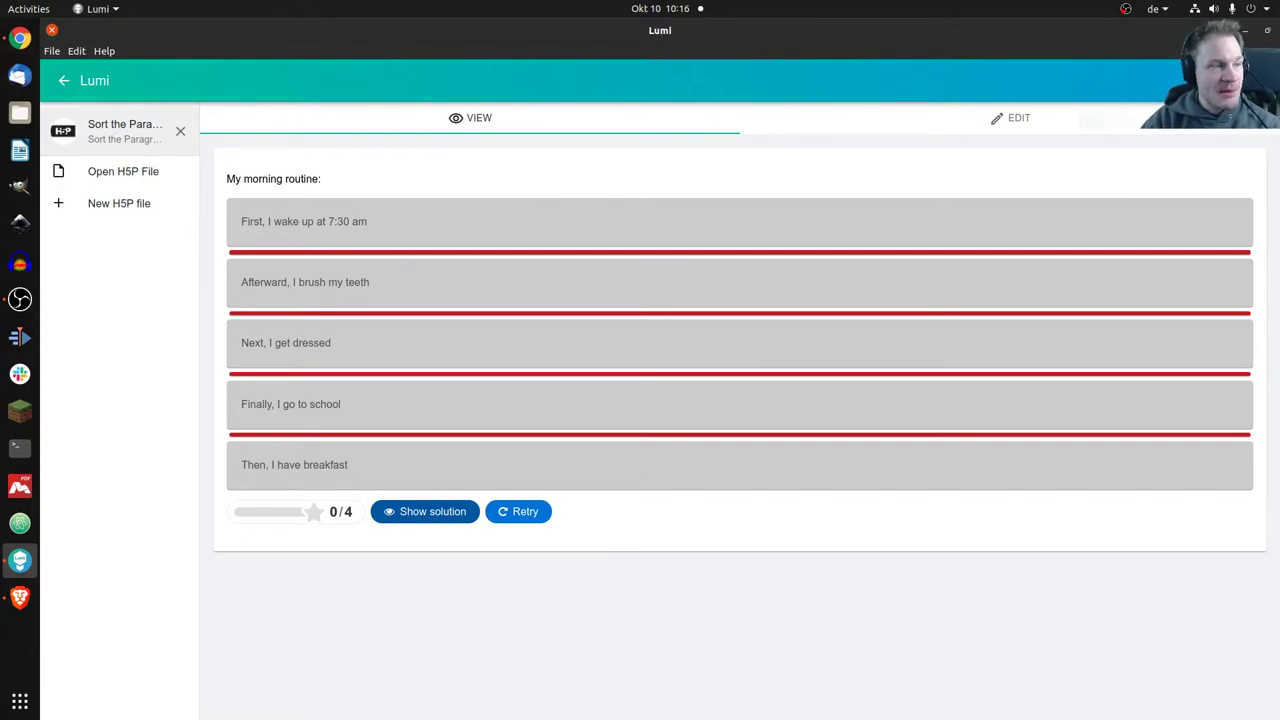
click(52, 50)
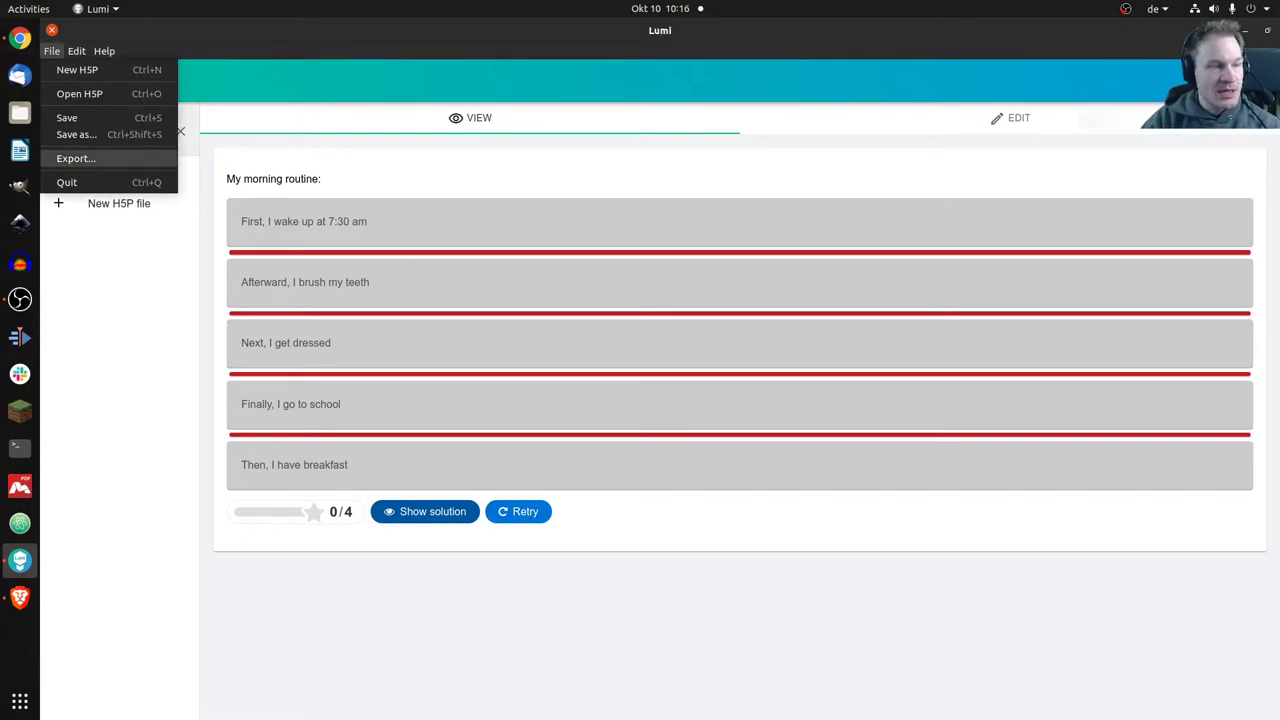
Export the activity as a SCORM package with mastery score 70
click(76, 158)
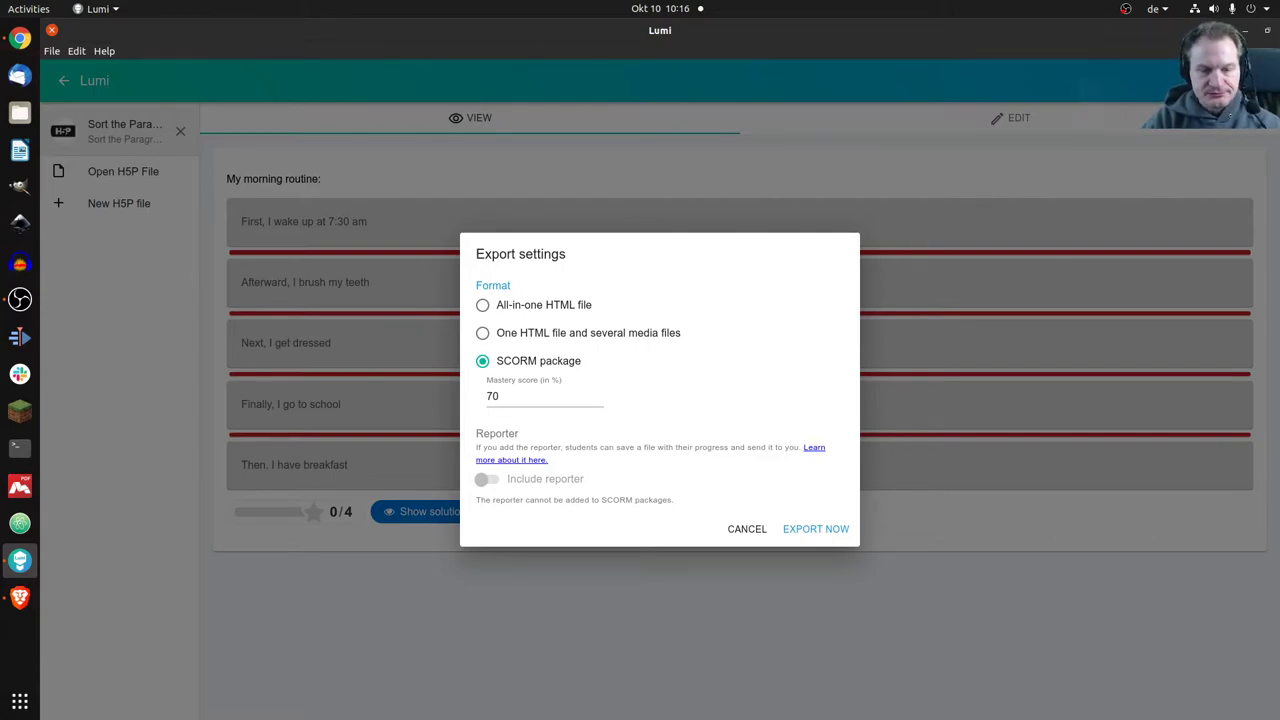
click(816, 528)
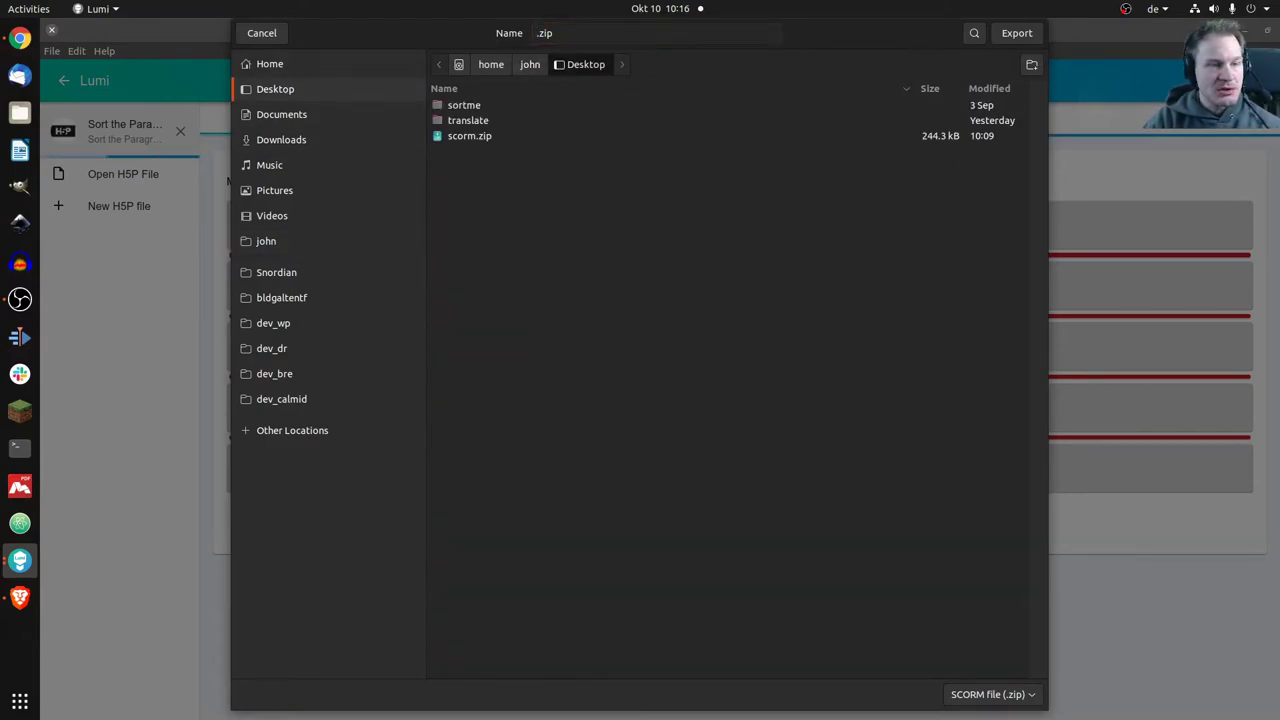
Save the export as scorm.zip on the Desktop, replacing the existing file
click(468, 136)
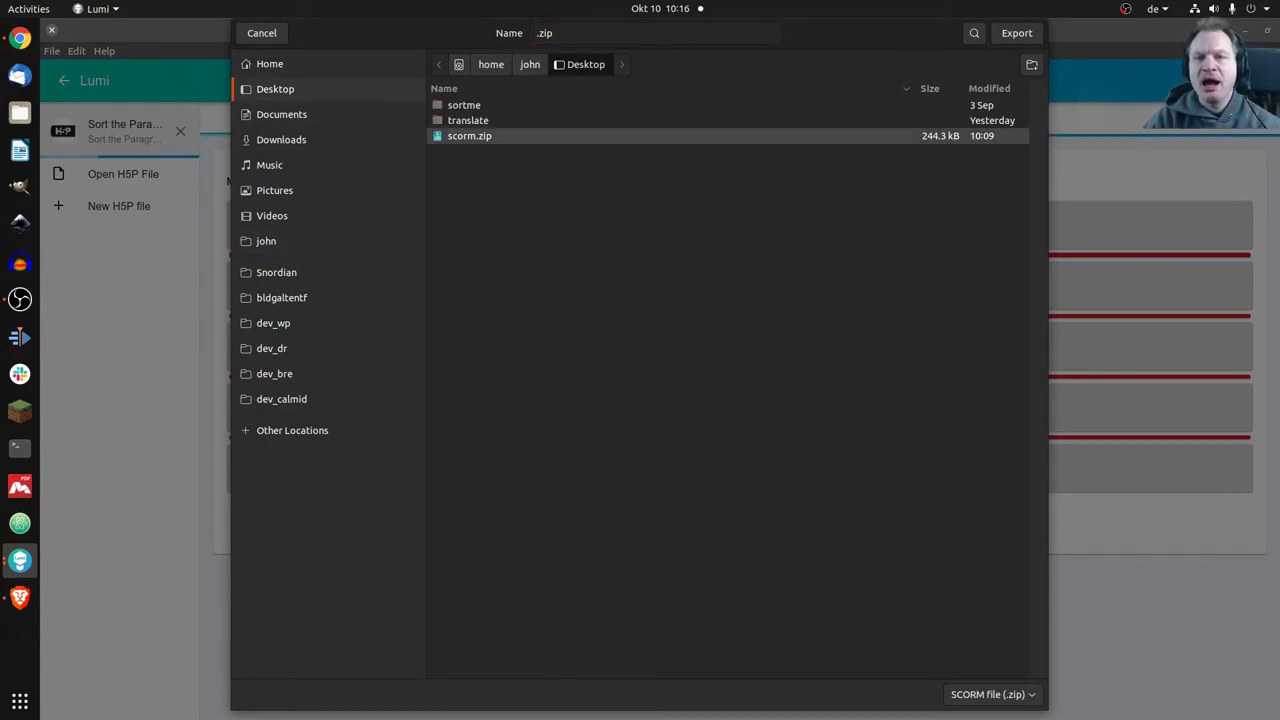
click(470, 136)
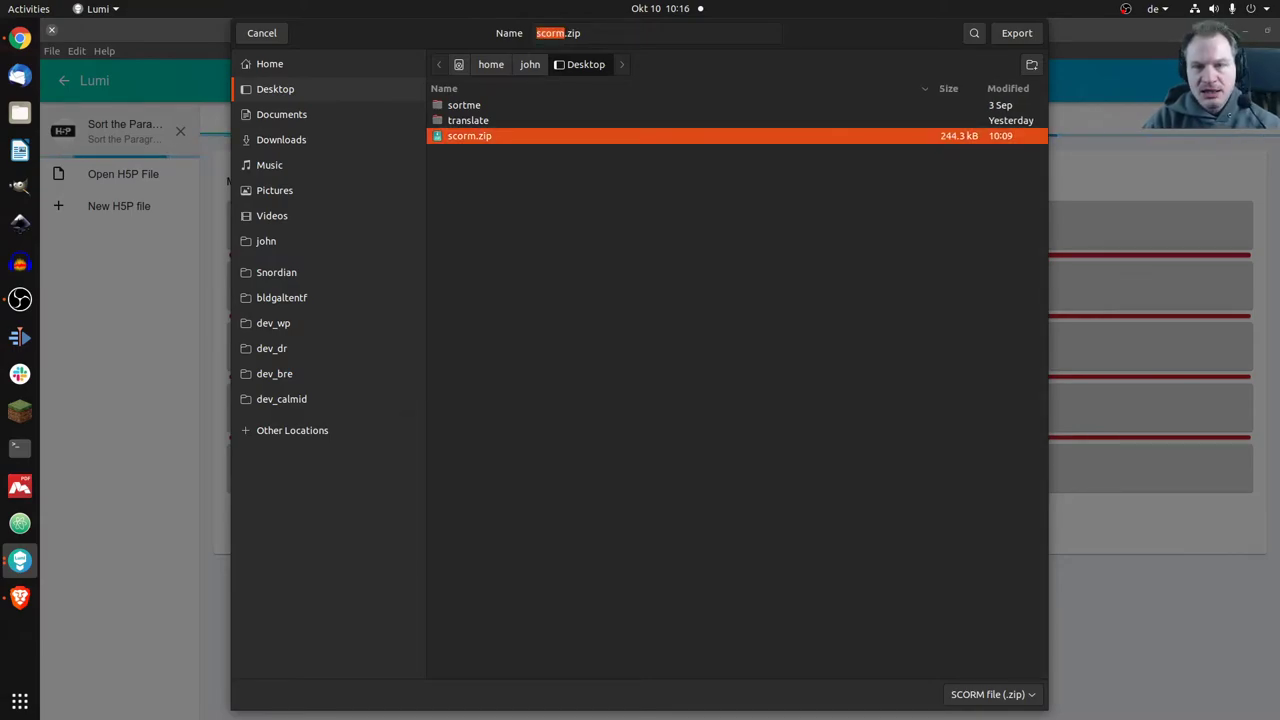
click(1016, 32)
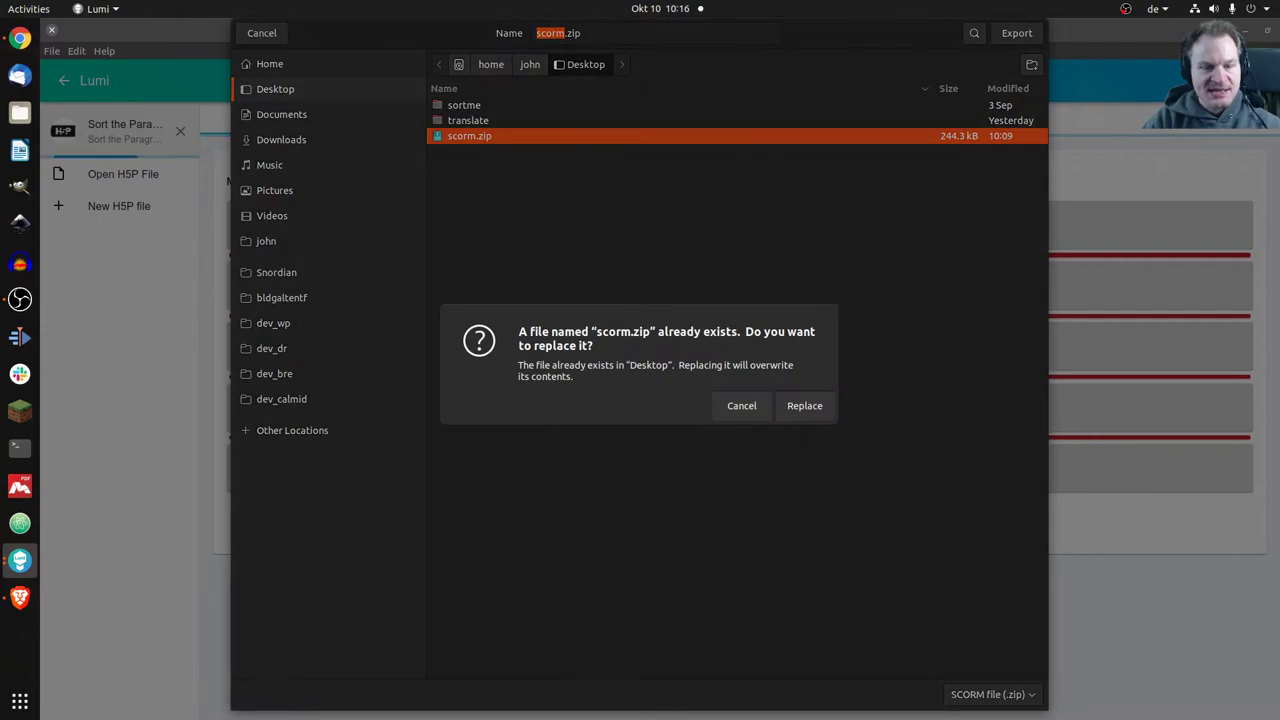
click(804, 404)
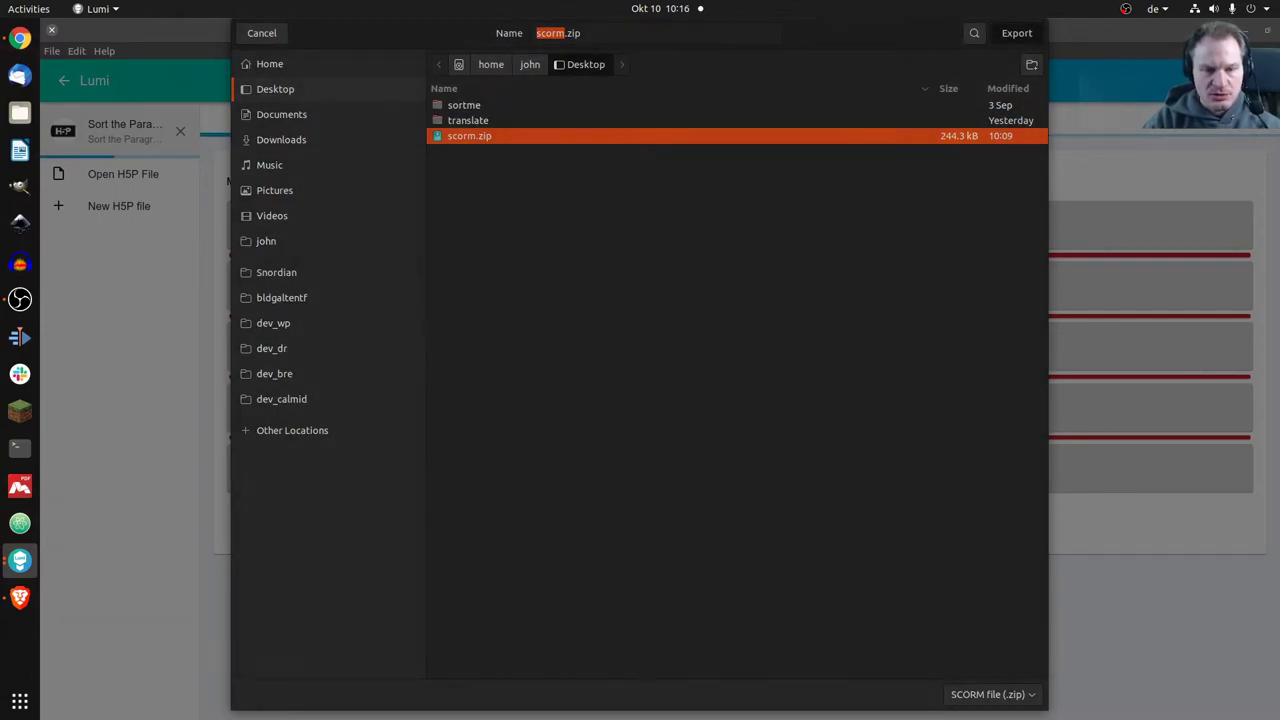
click(1016, 32)
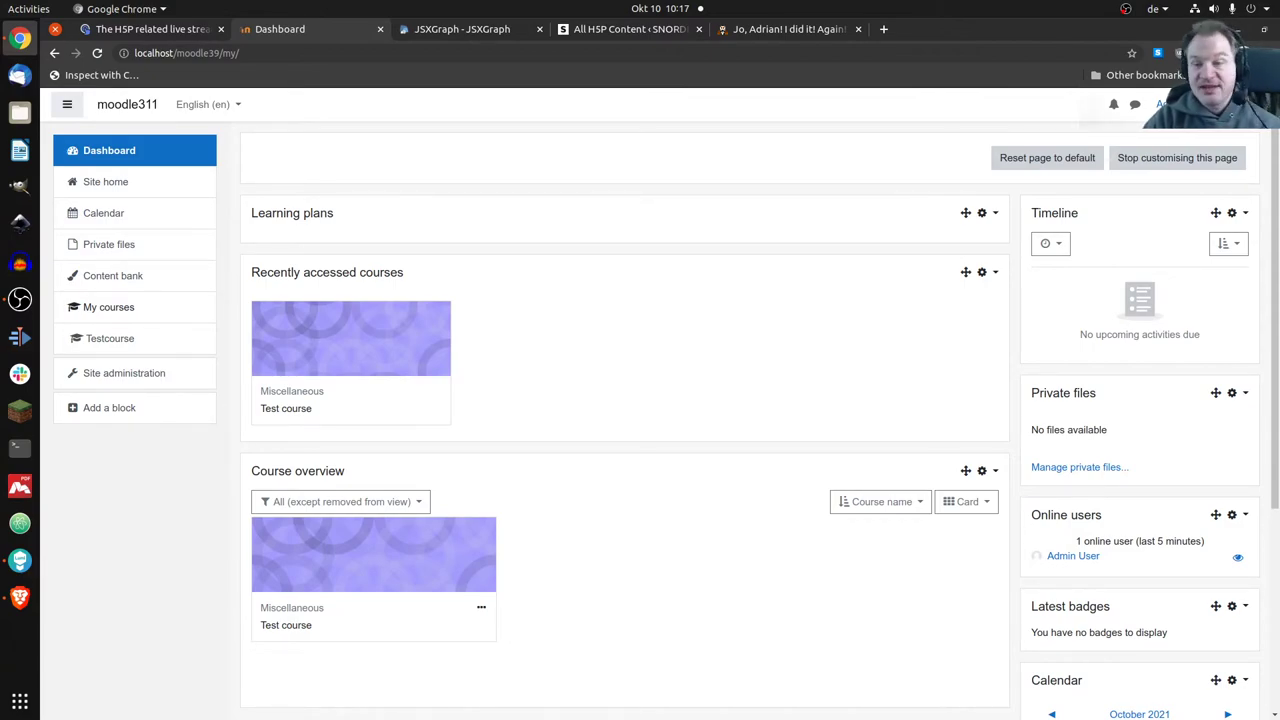
Enter the Test course and start adding an activity to Topic 1
click(286, 408)
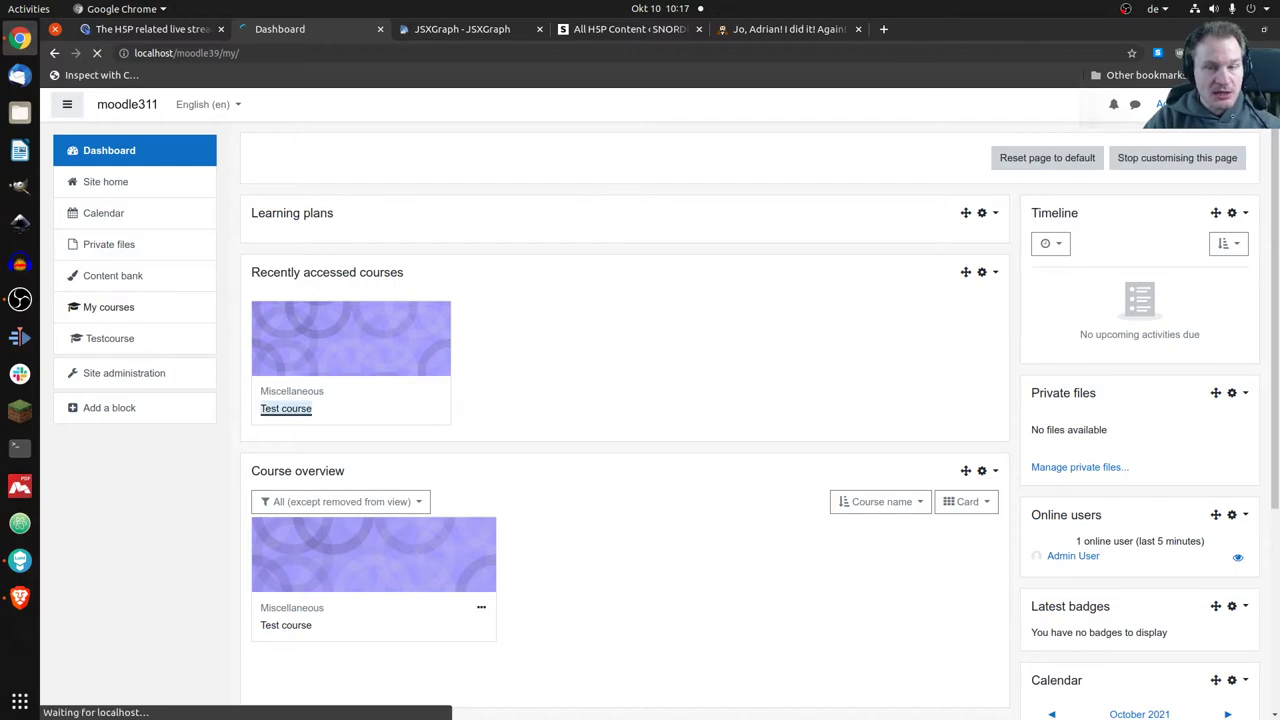
click(286, 408)
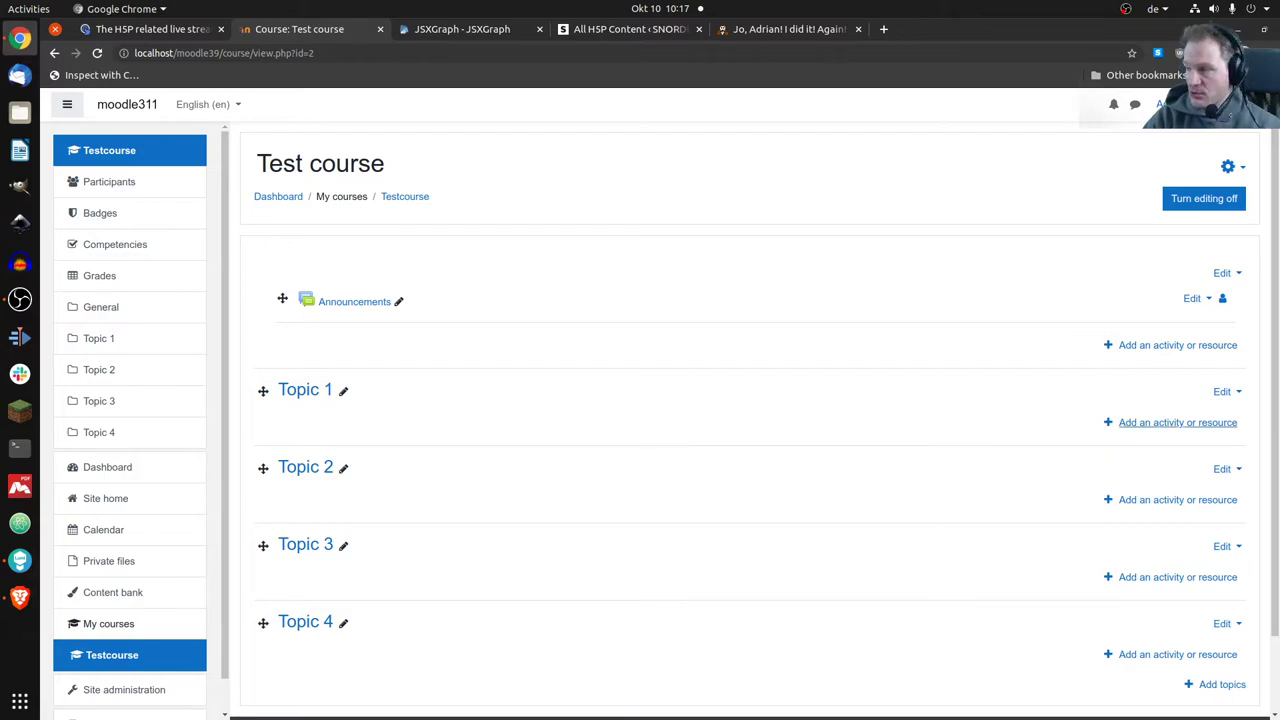
click(1176, 344)
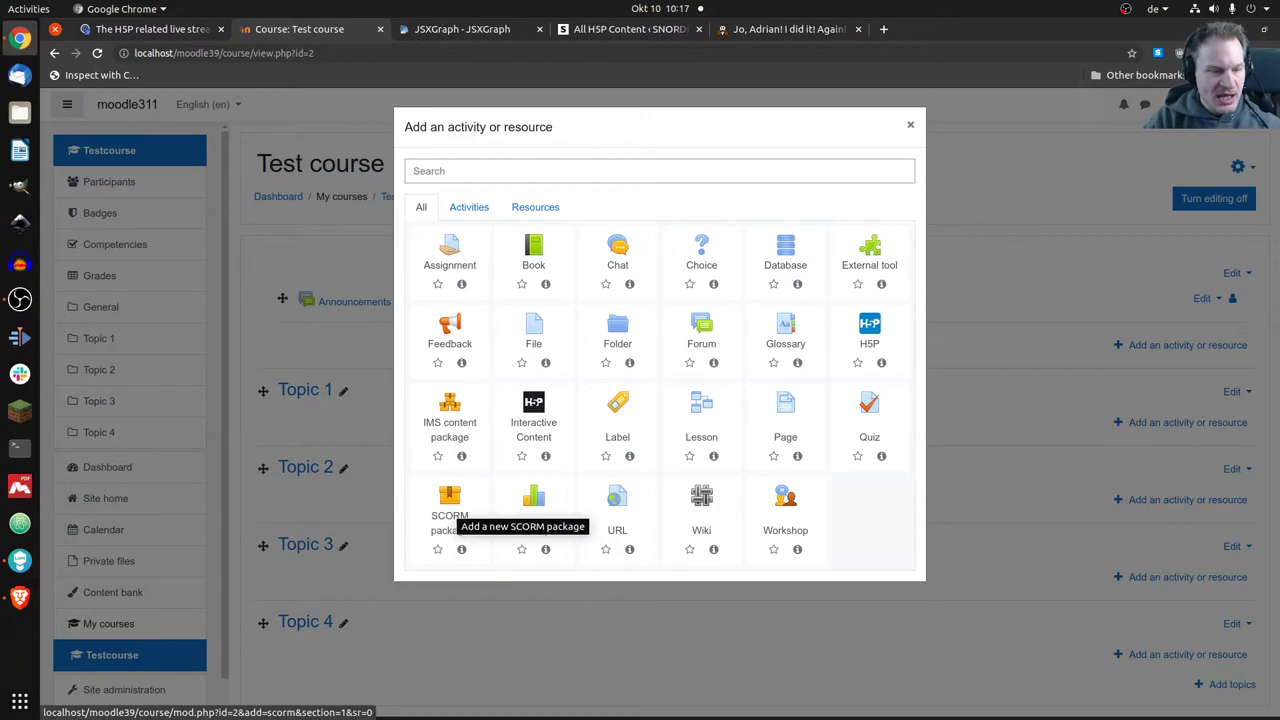
Create a new SCORM package activity named 'SCORM' and reach its Package section
click(448, 510)
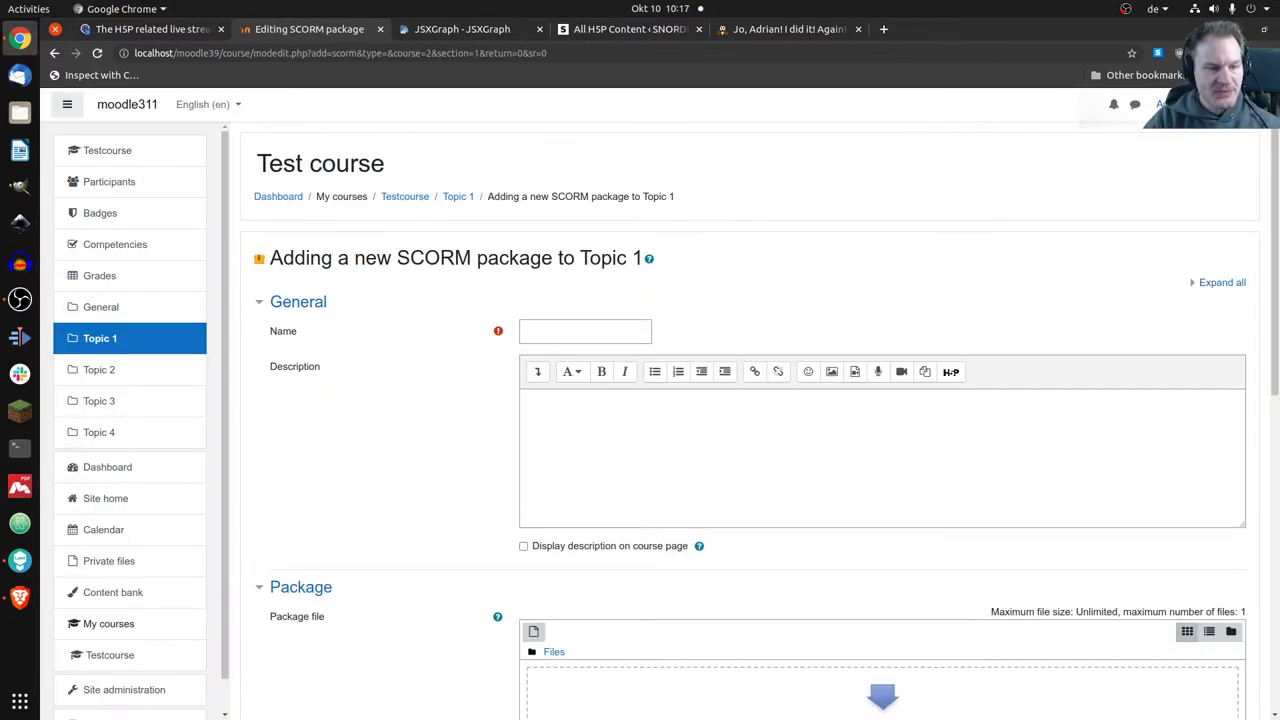
click(584, 332)
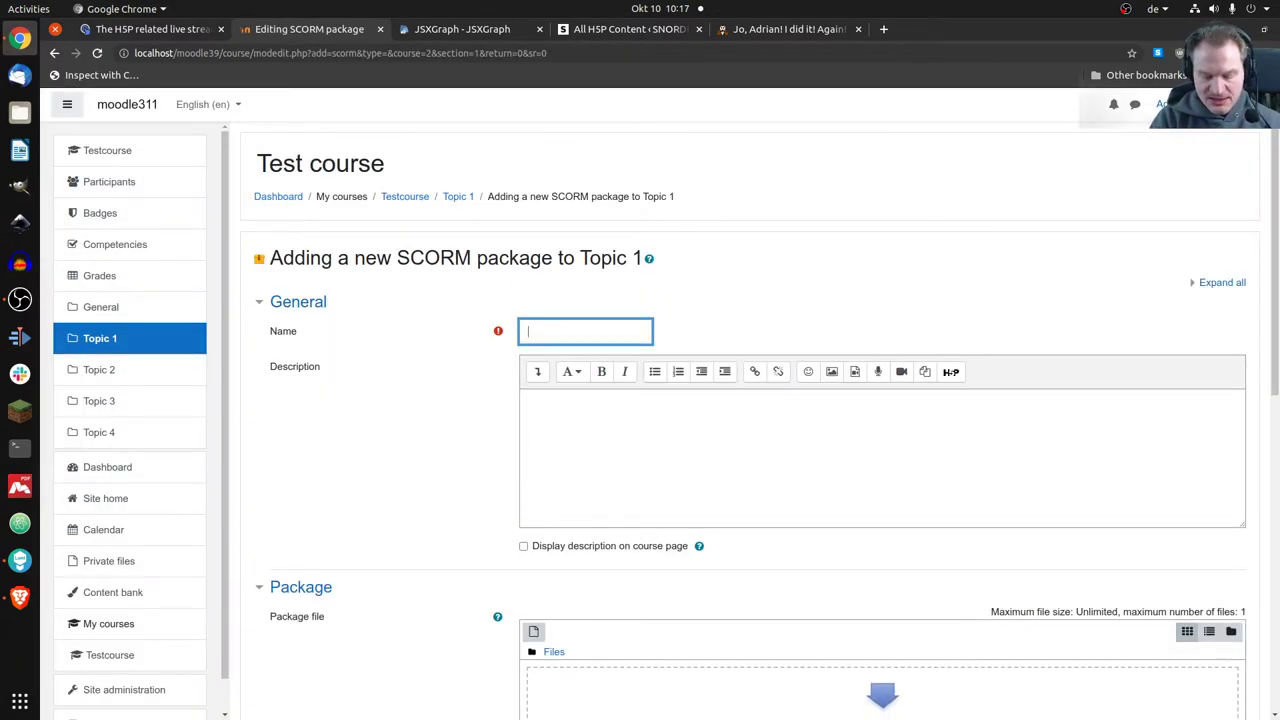
text(SCORM)
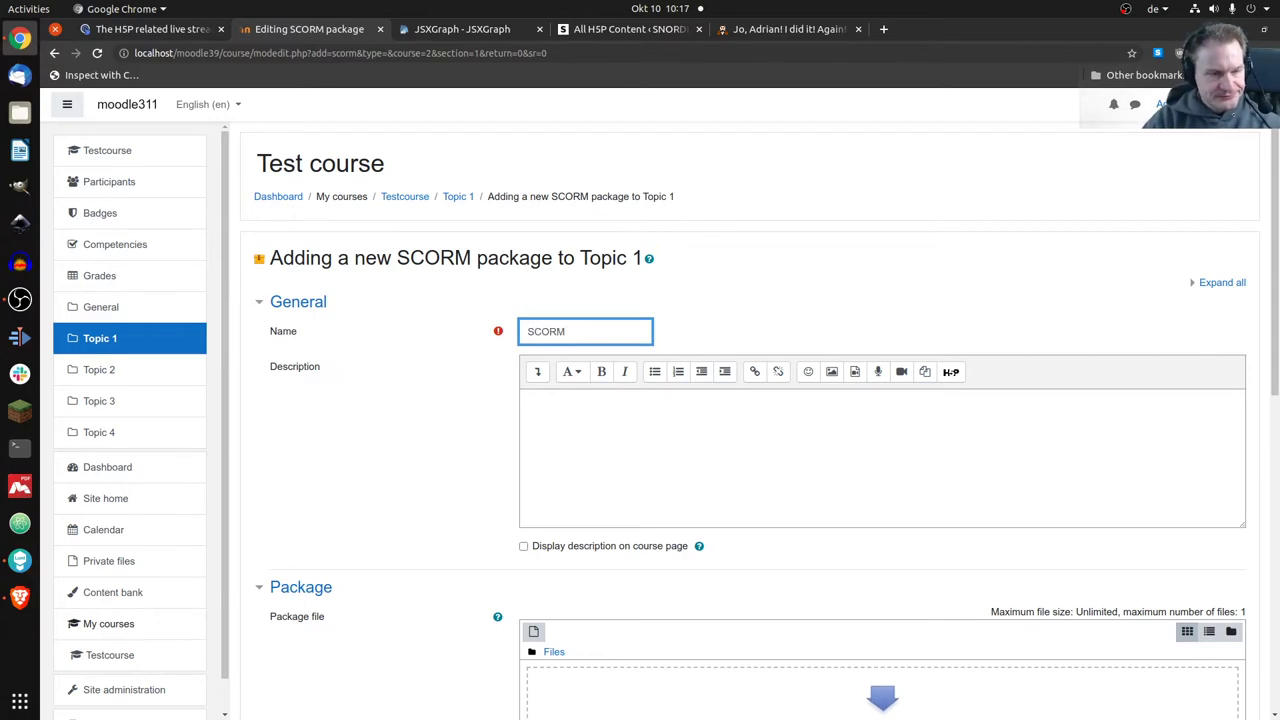
scroll(down, 3)
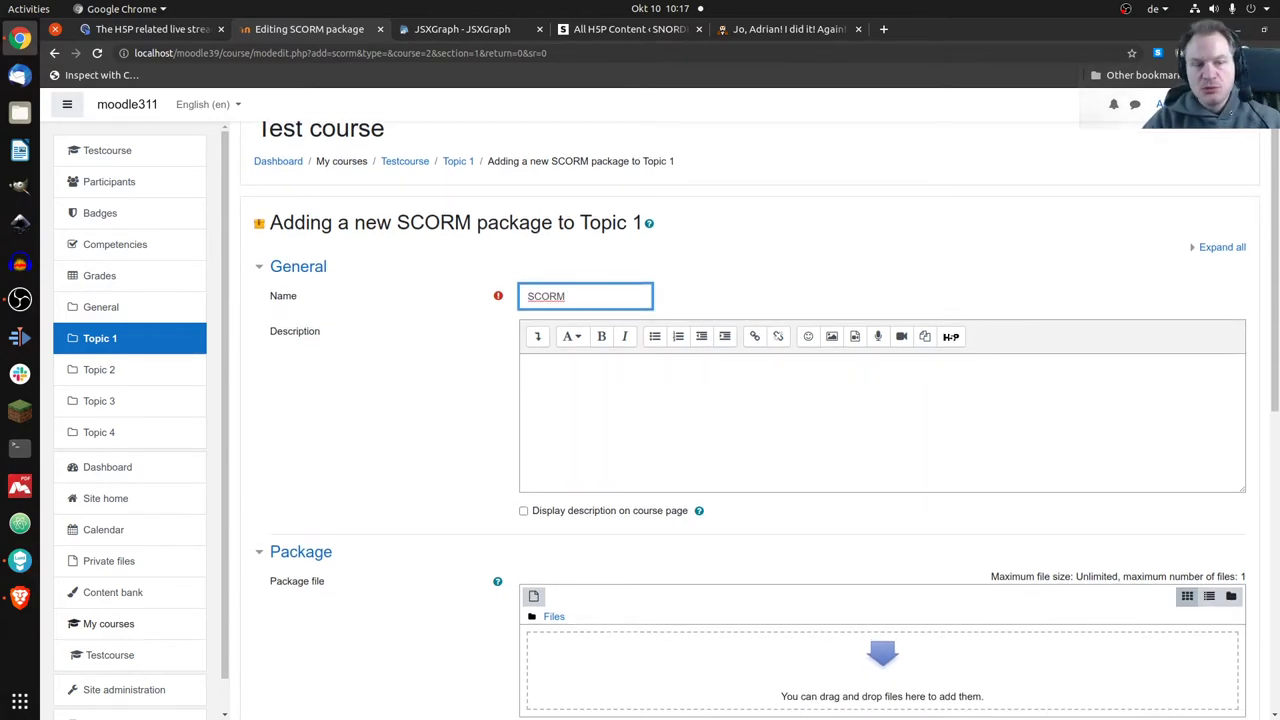
scroll(down, 3)
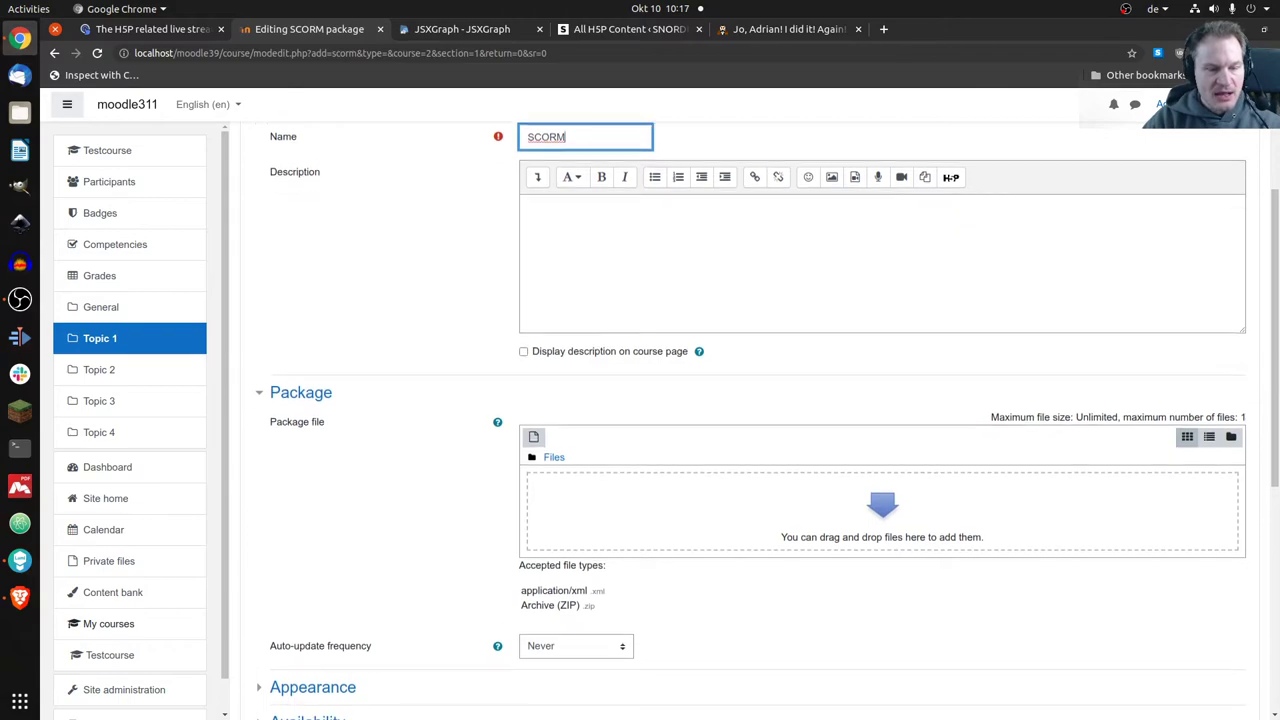
scroll(down, 3)
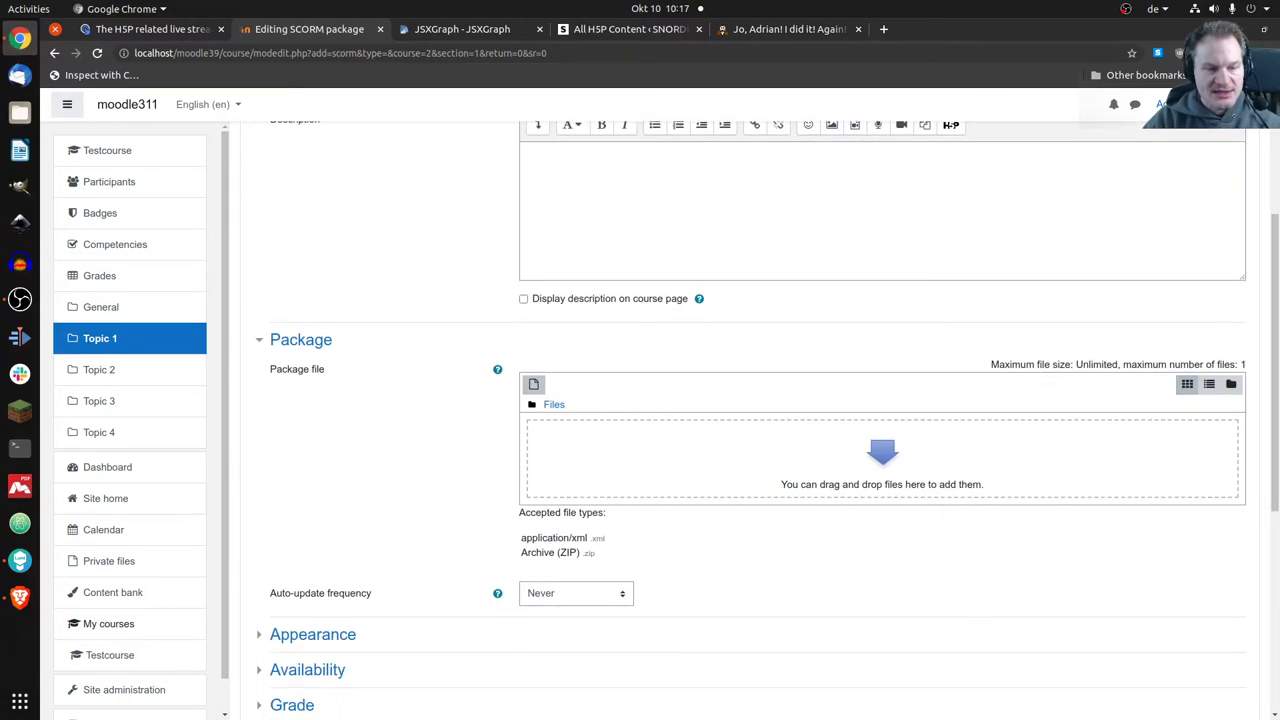
Upload scorm.zip from the Desktop as the activity's package file
click(532, 384)
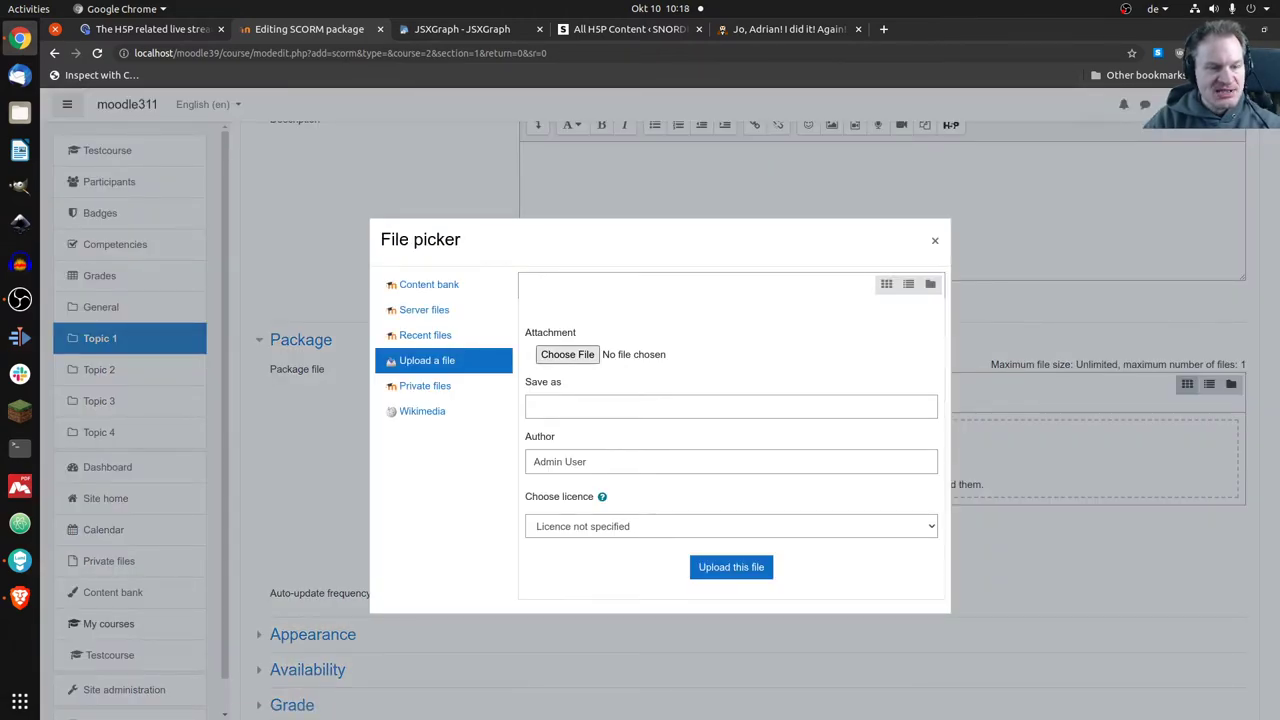
click(568, 354)
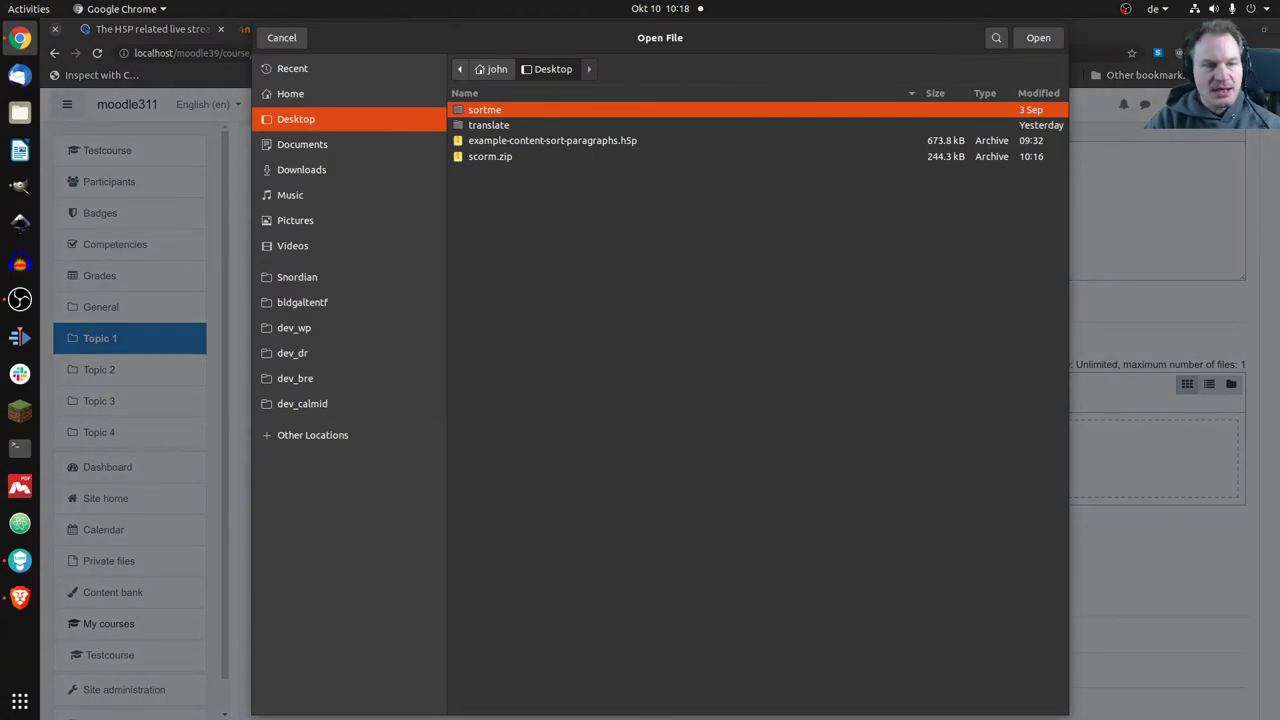
click(1038, 36)
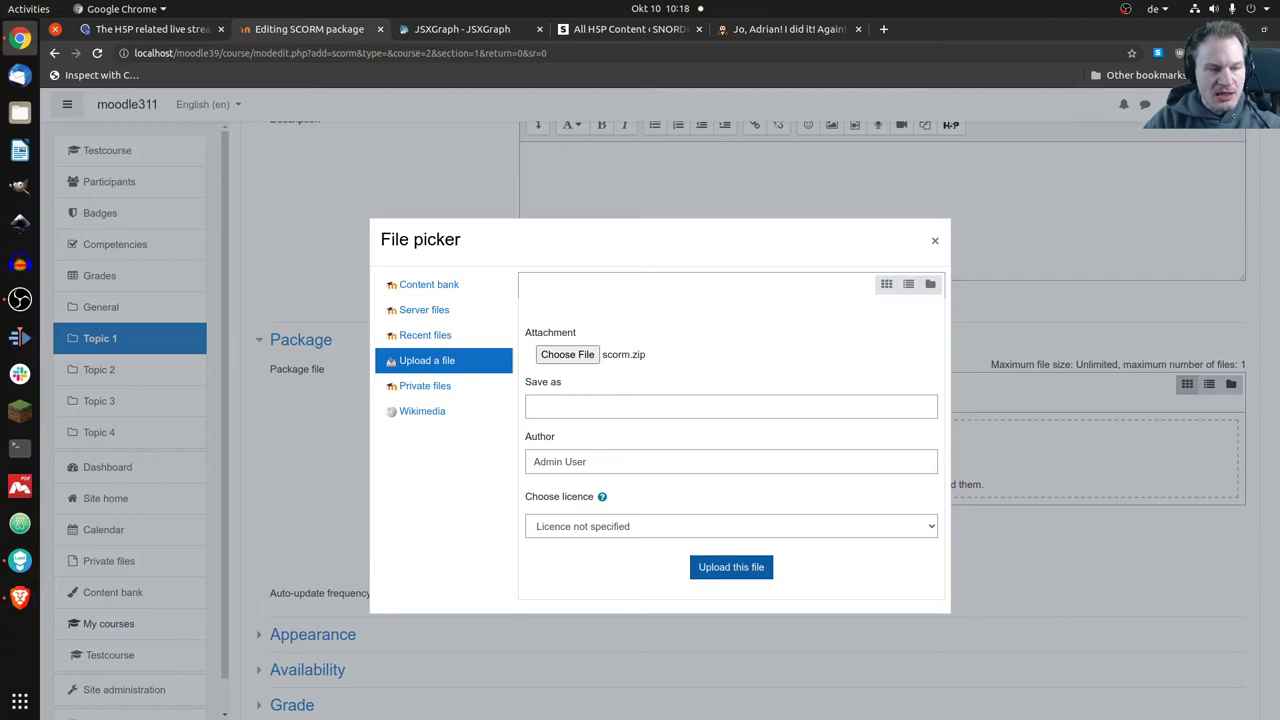
click(732, 568)
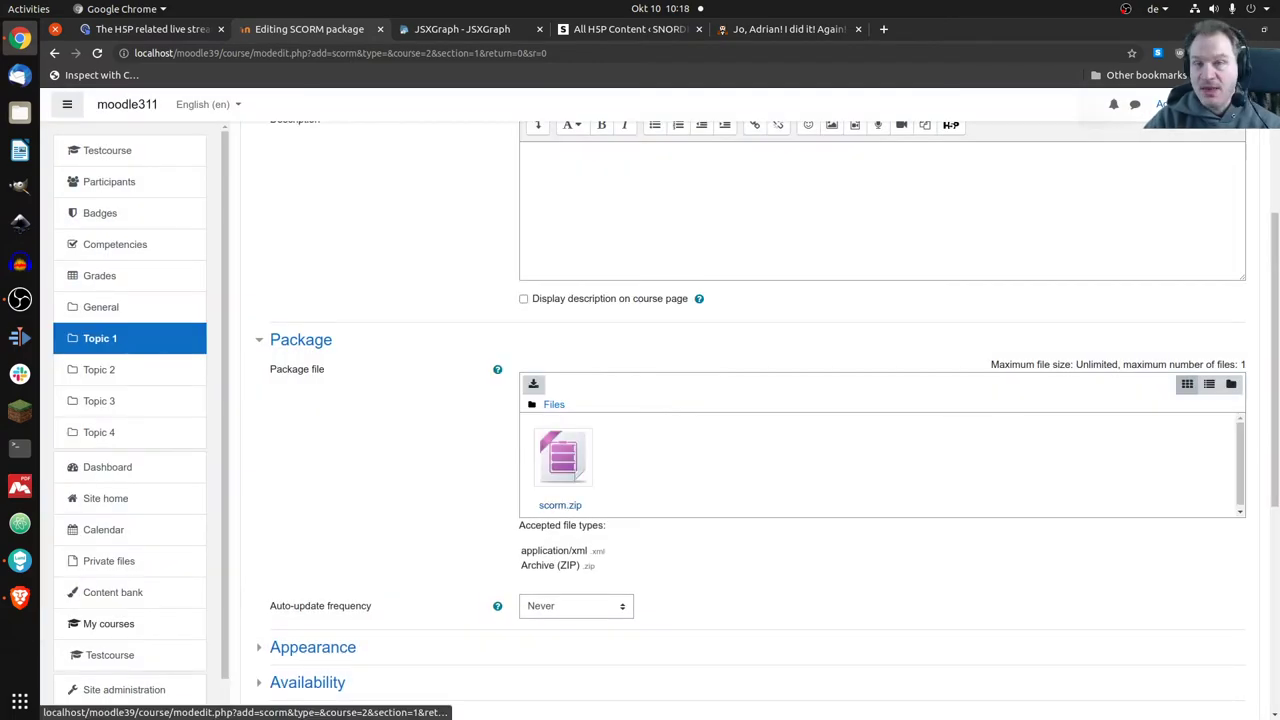
Glance at the Appearance settings, then save and display the SCORM activity
scroll(down, 3)
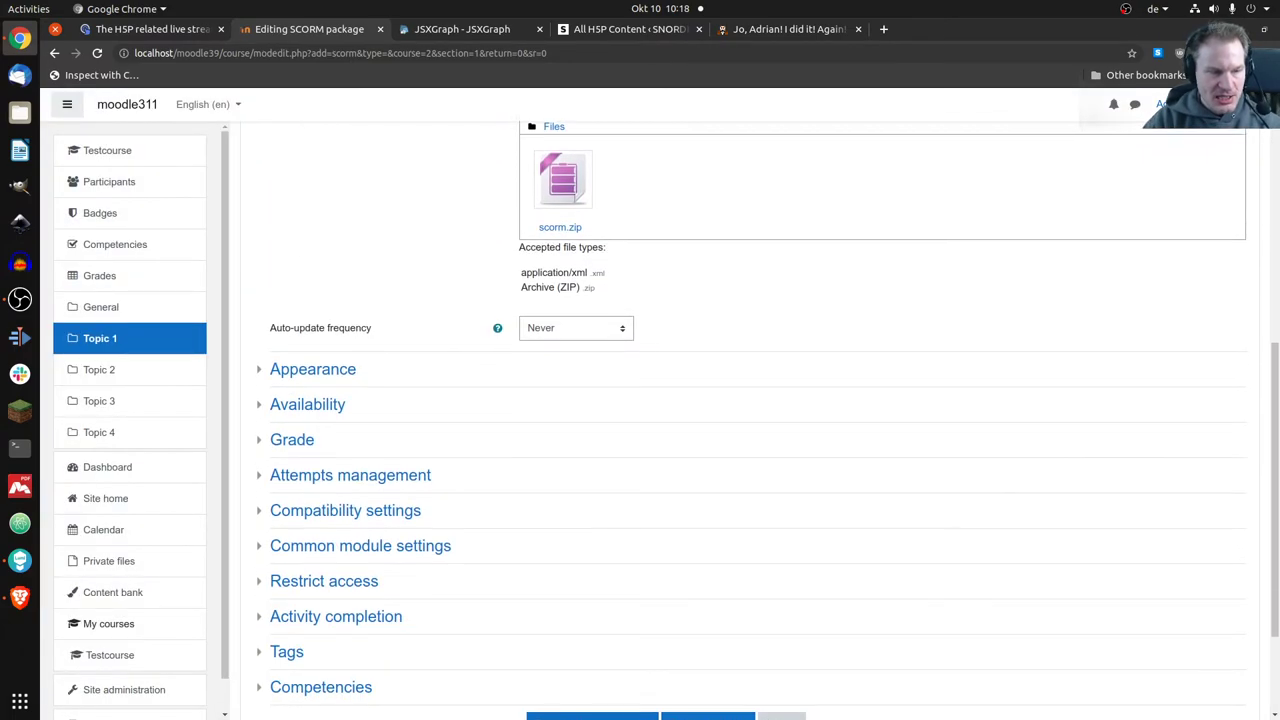
scroll(down, 3)
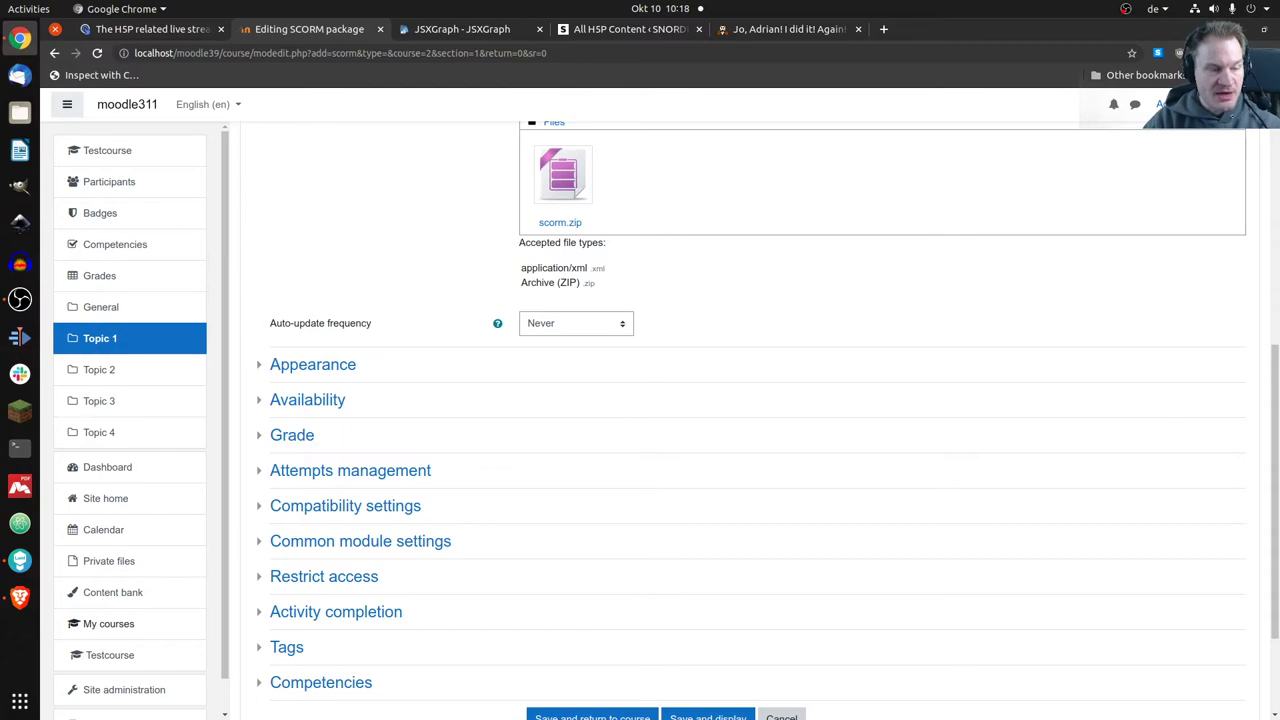
click(312, 364)
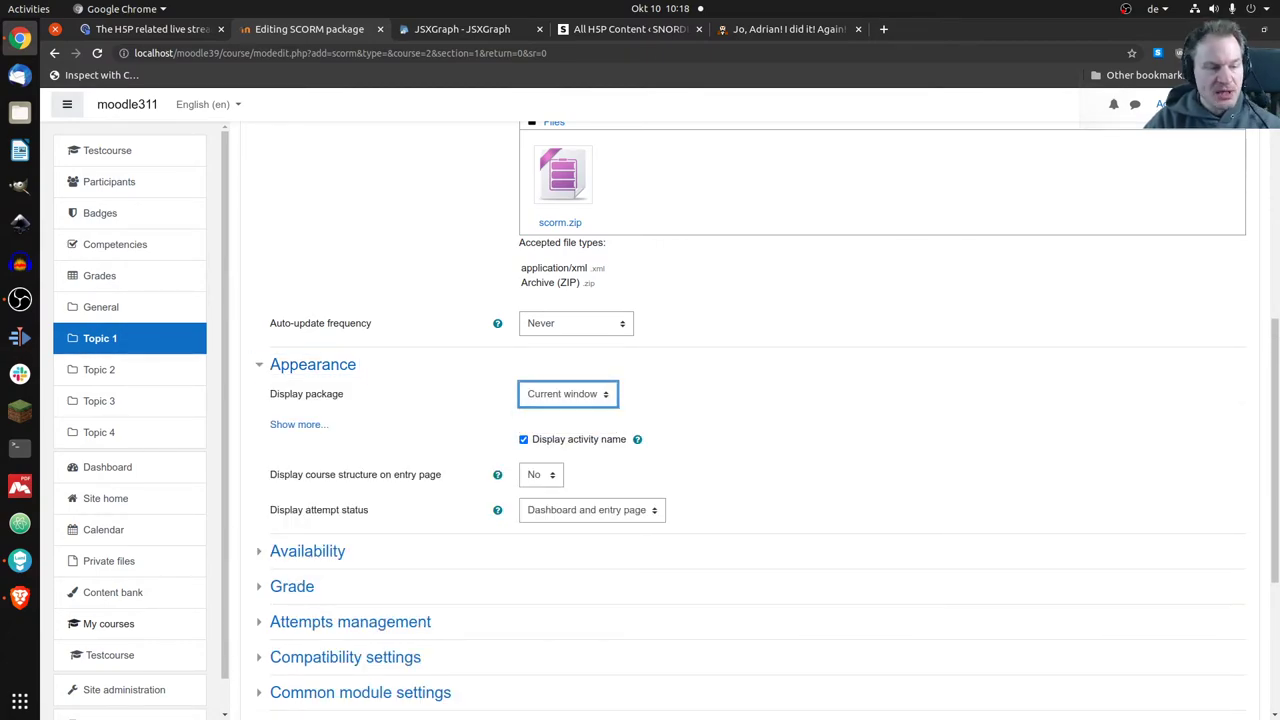
click(312, 364)
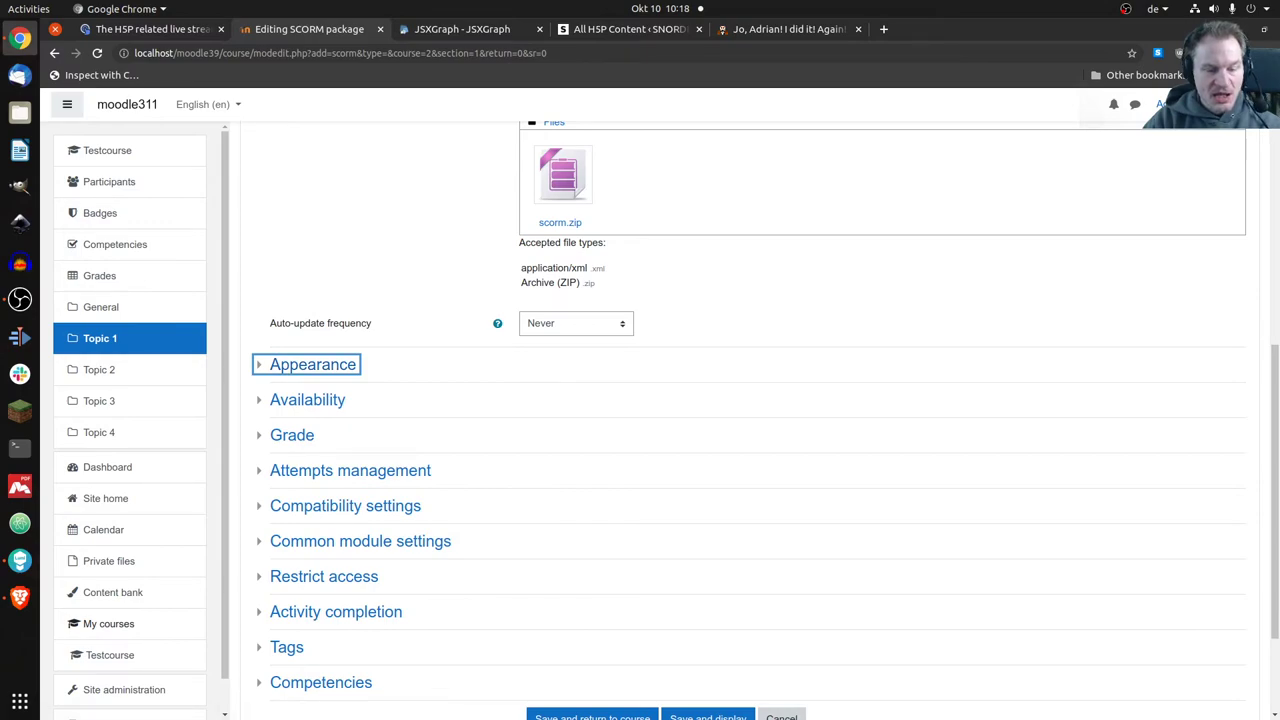
scroll(down, 3)
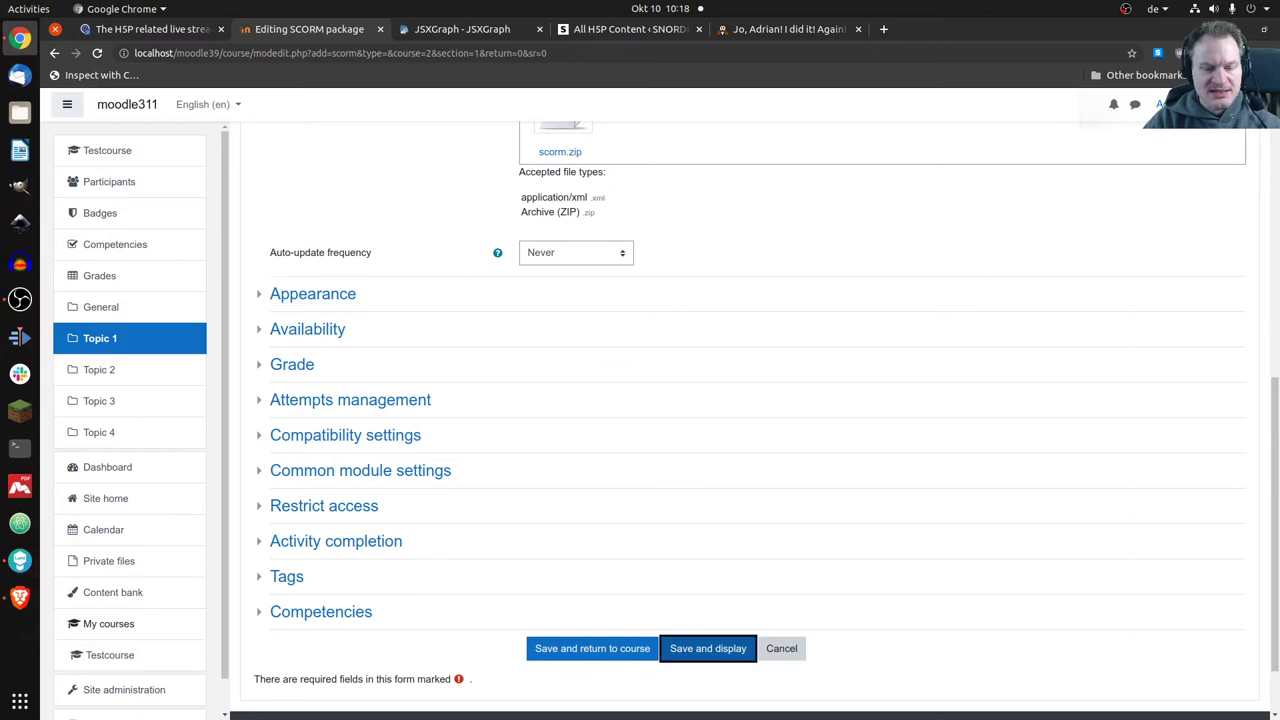
click(708, 648)
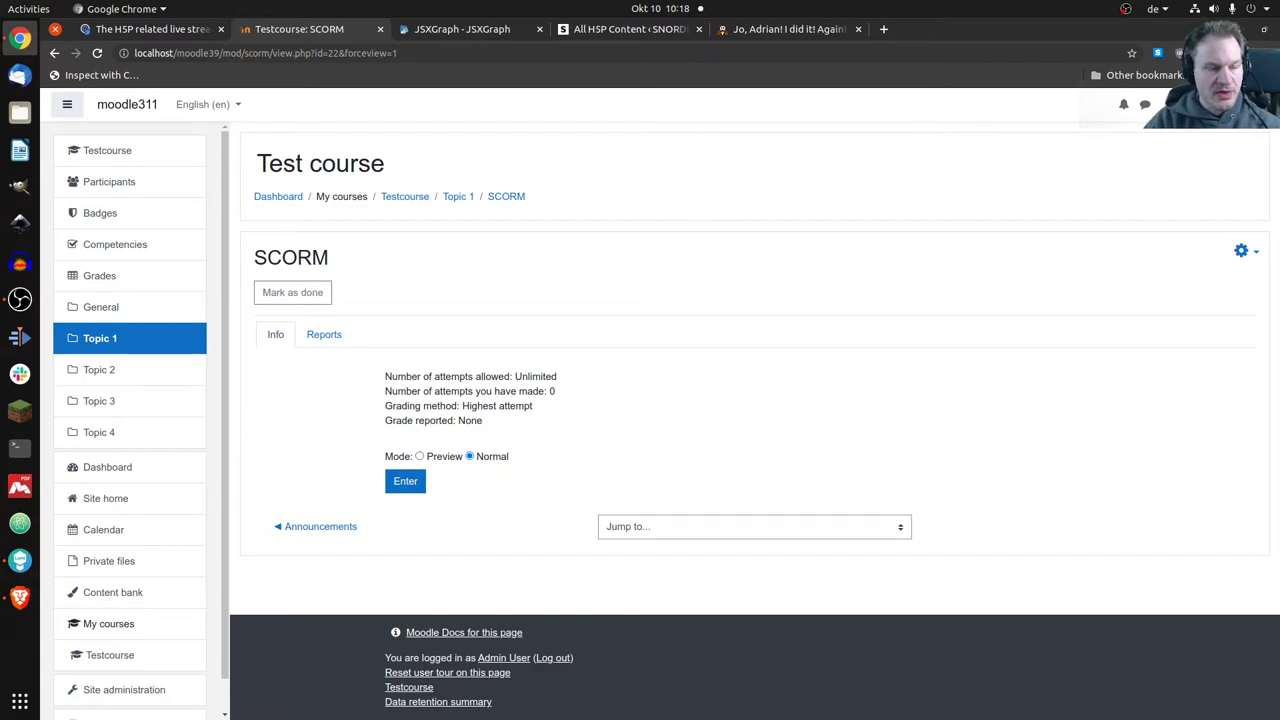
Launch the SCORM activity and hide the outline so the Sort the Paragraphs exercise shows full width
click(404, 480)
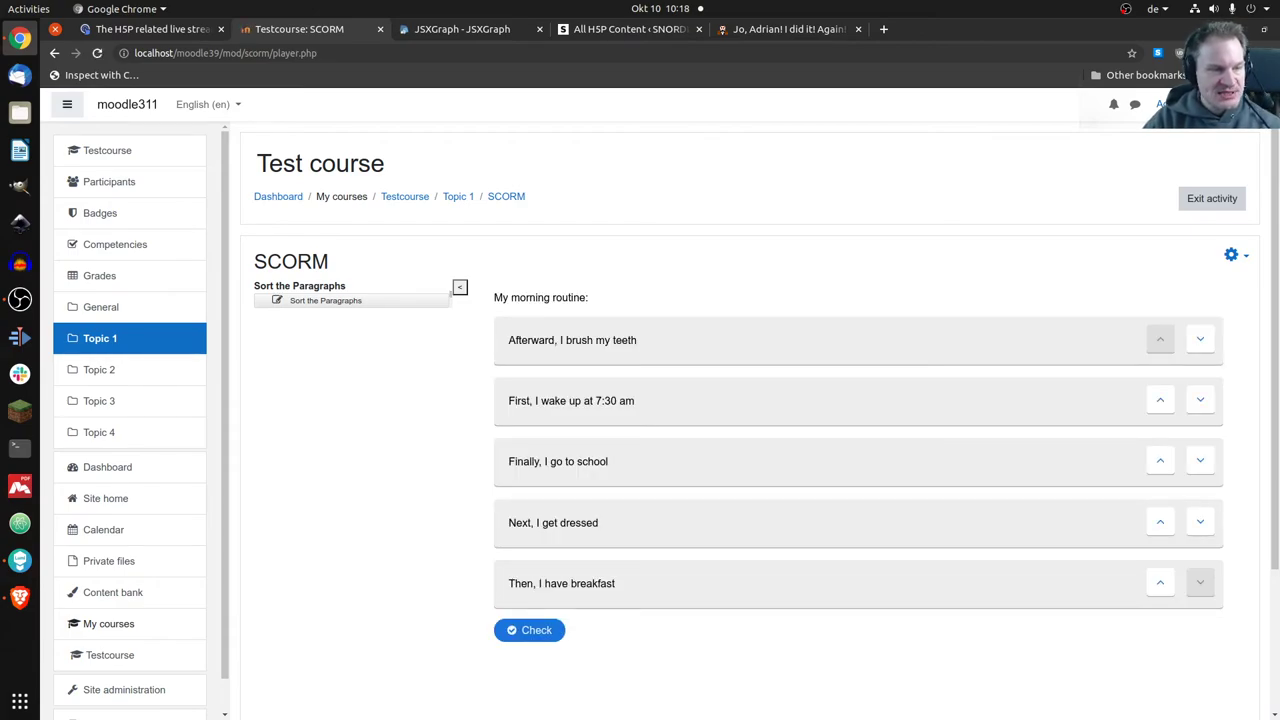
click(460, 288)
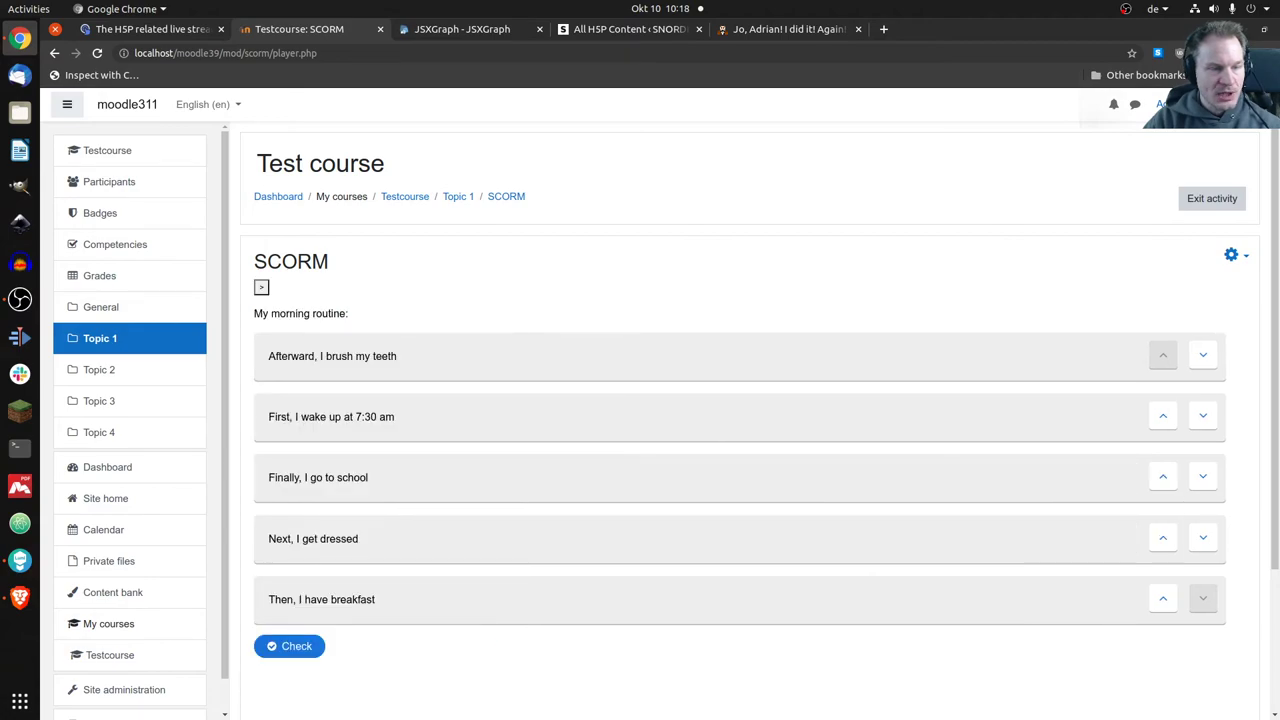